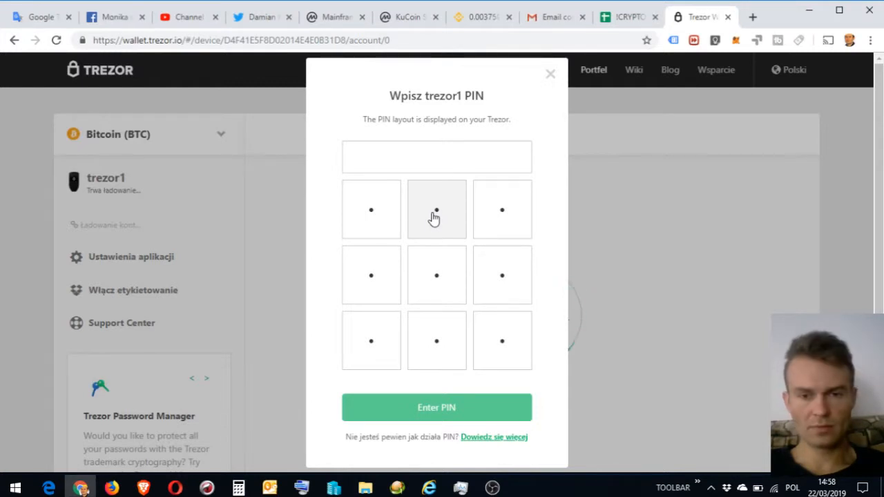
Enter a digit of the Trezor device PIN on the keypad grid.
left_click(437, 408)
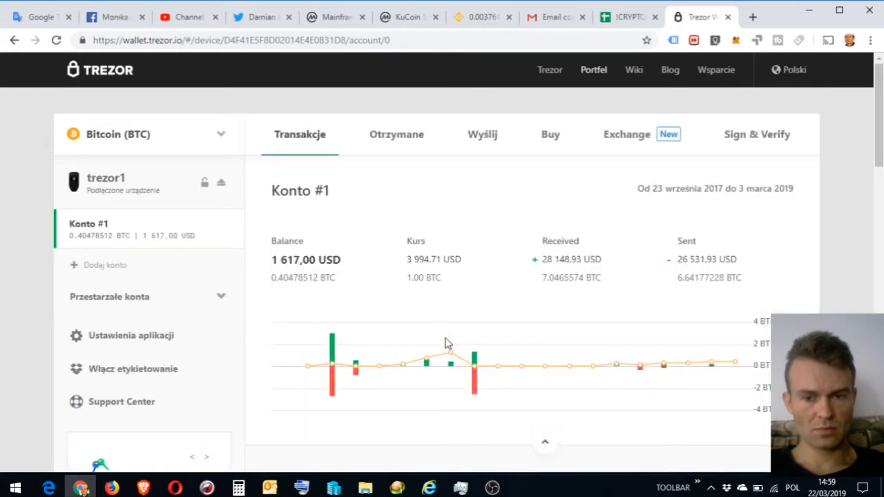
mouse_move(446, 338)
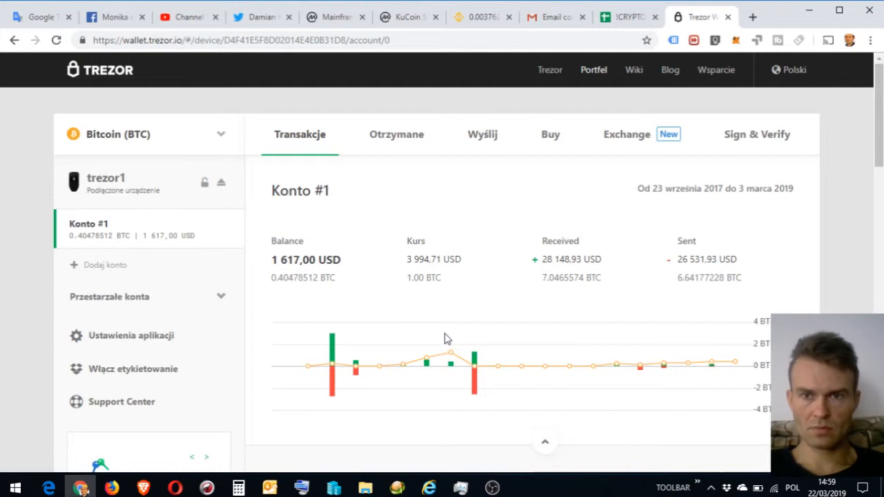
mouse_move(475, 383)
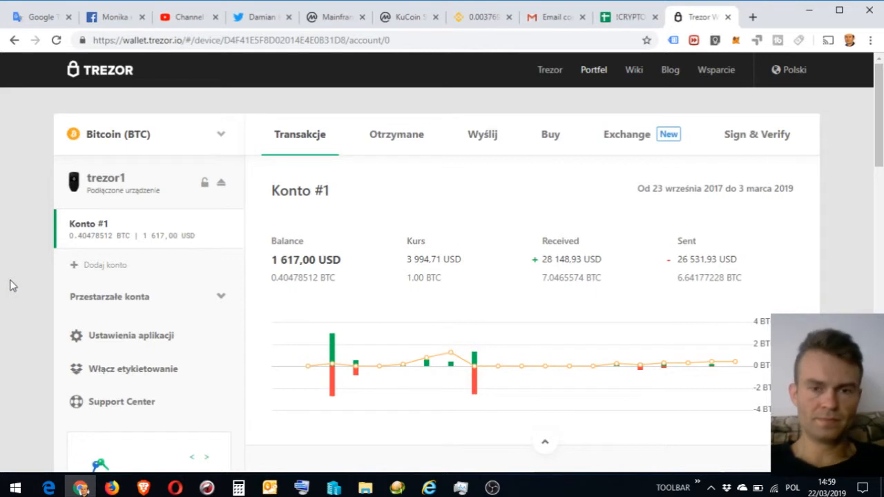
left_click(482, 134)
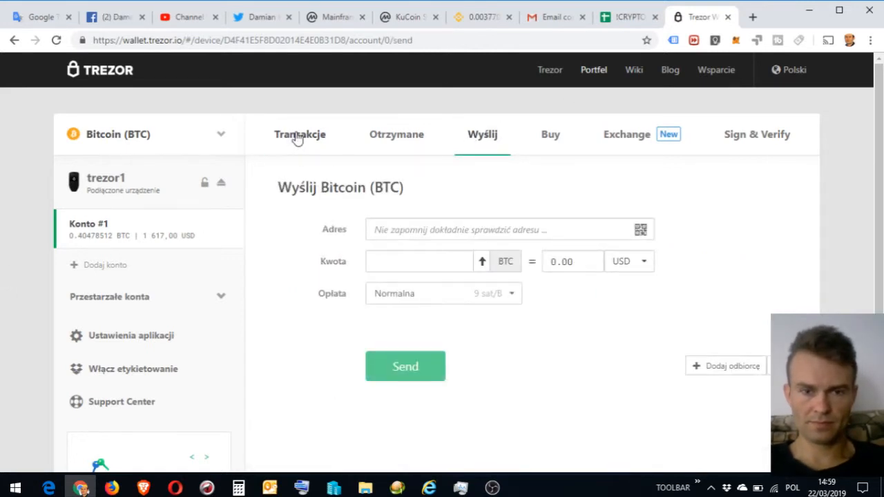
left_click(300, 134)
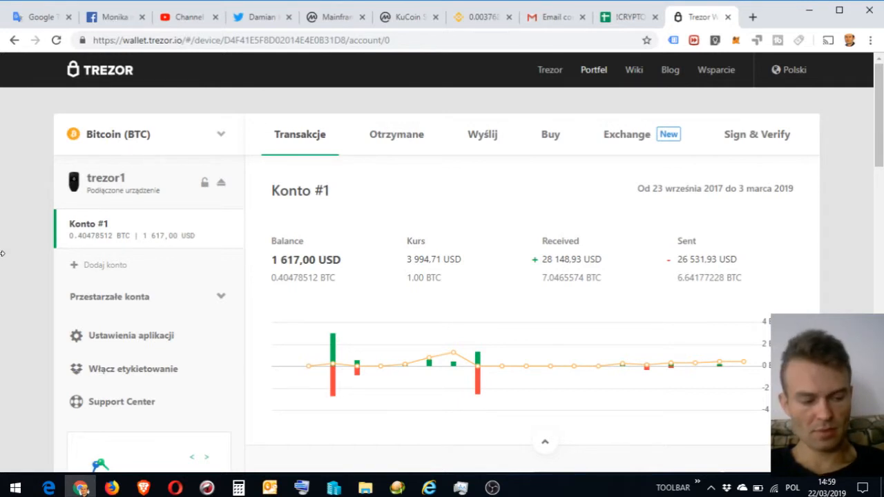
mouse_move(5, 264)
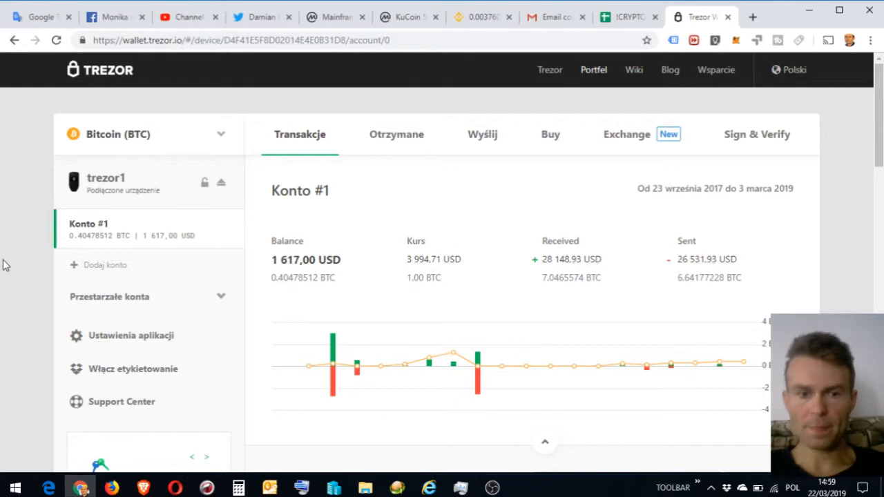
mouse_move(396, 134)
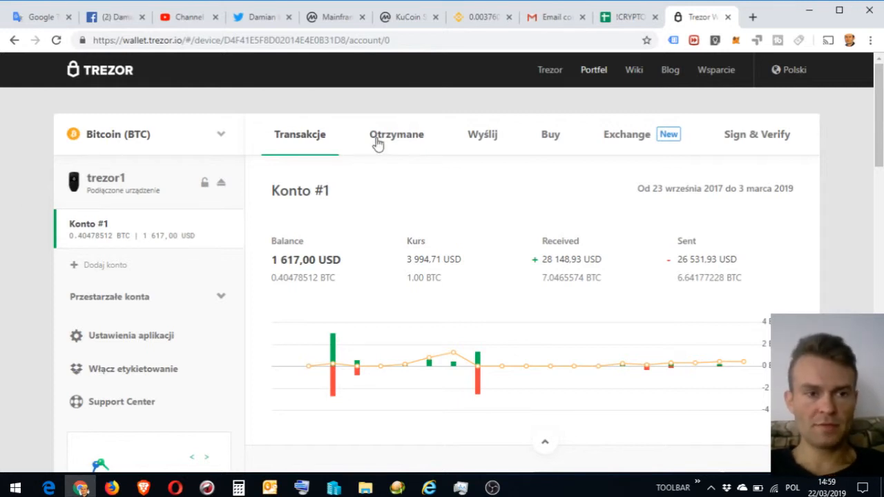
mouse_move(496, 223)
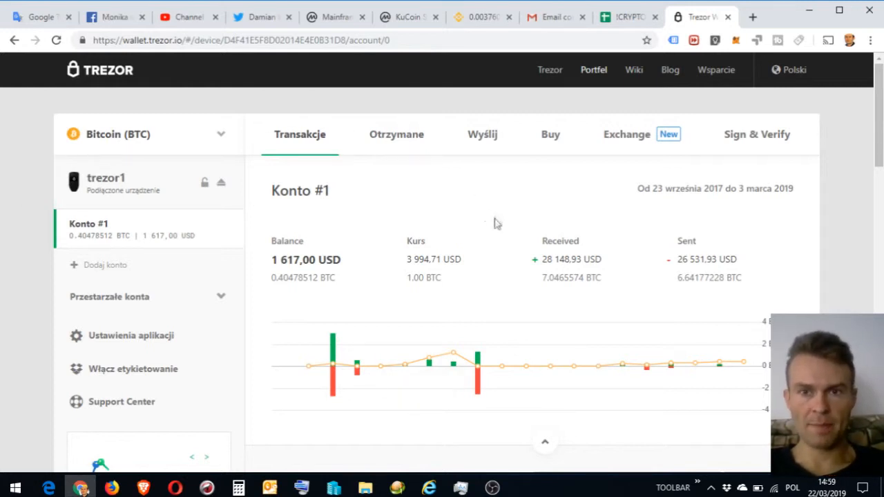
mouse_move(173, 469)
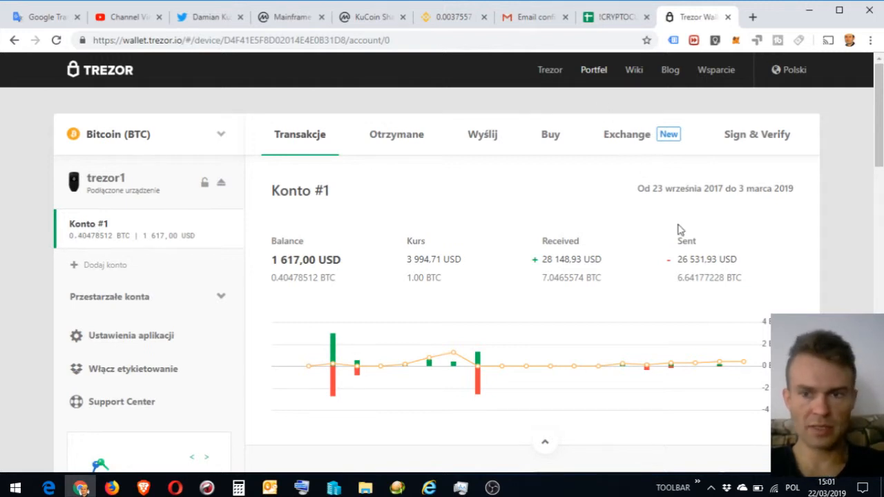
mouse_move(634, 205)
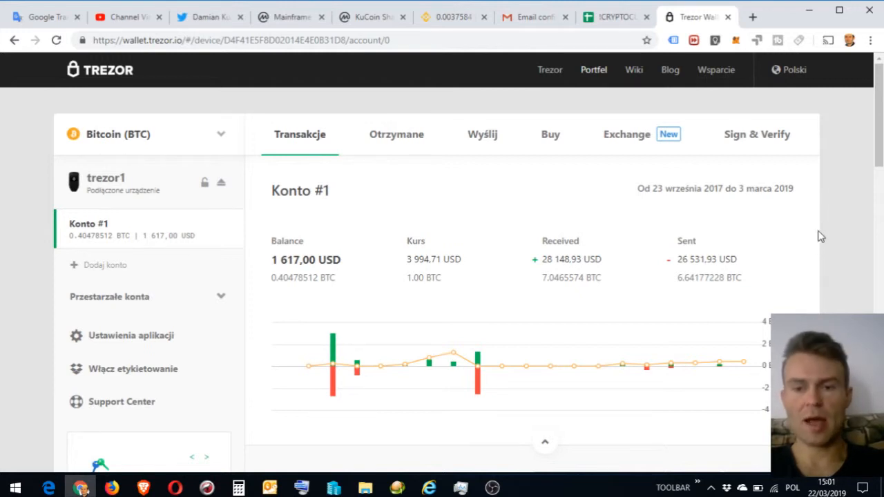
mouse_move(822, 241)
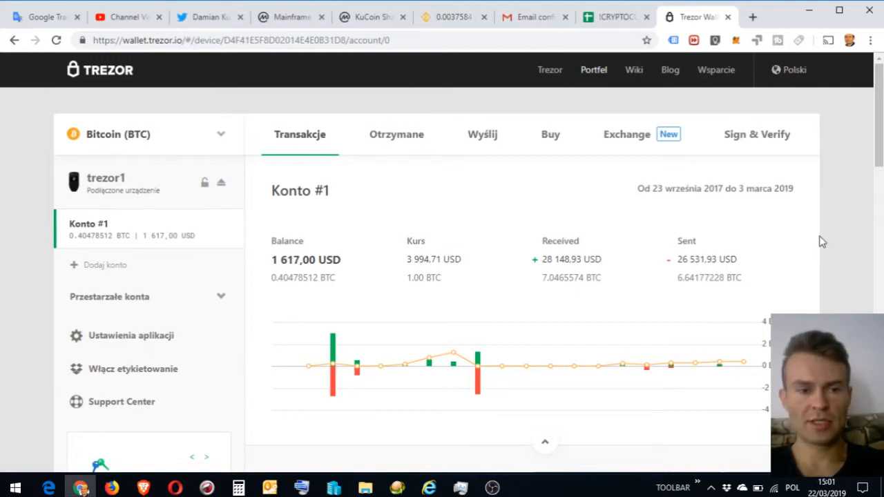
mouse_move(456, 401)
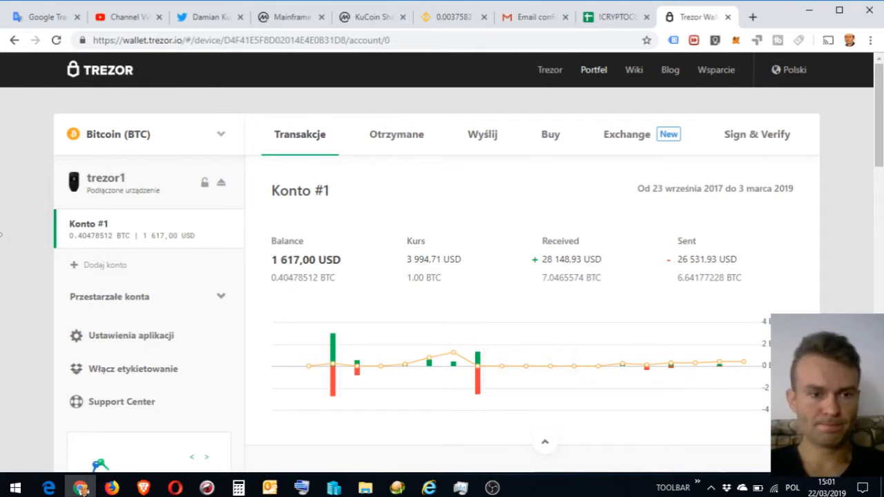
mouse_move(25, 265)
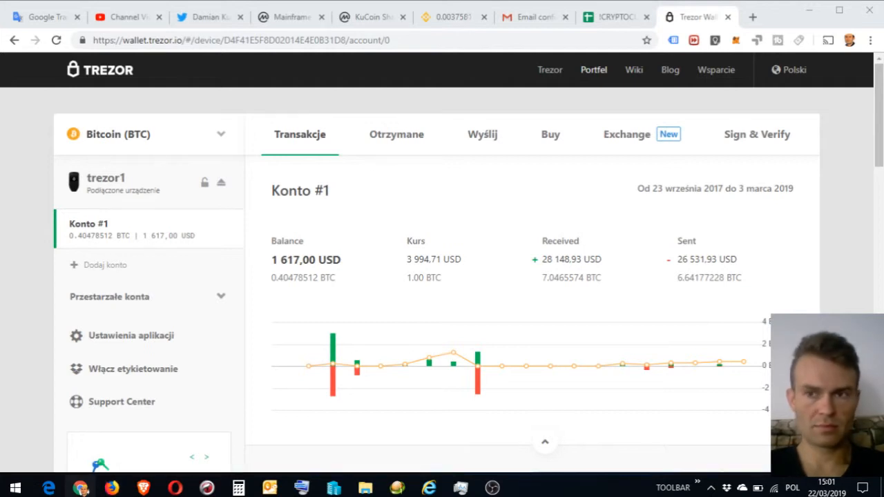
Switch to the Binance tab and open its Log In page.
left_click(752, 16)
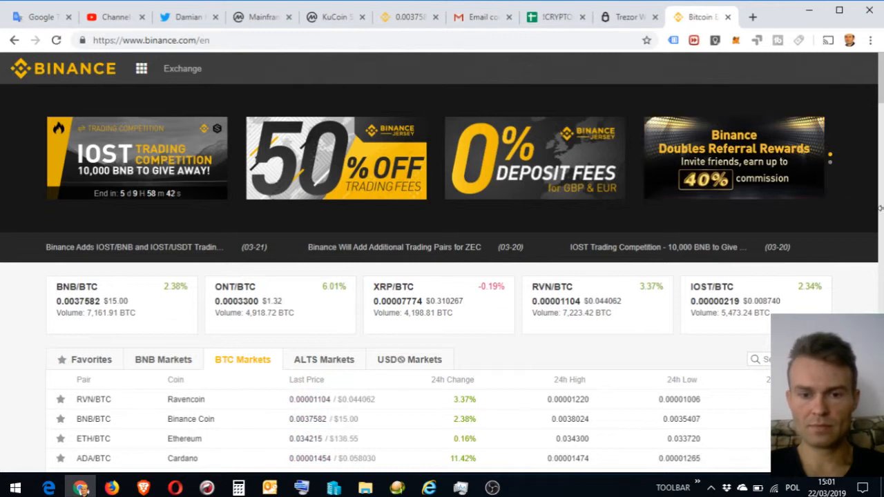
scroll("up", 3)
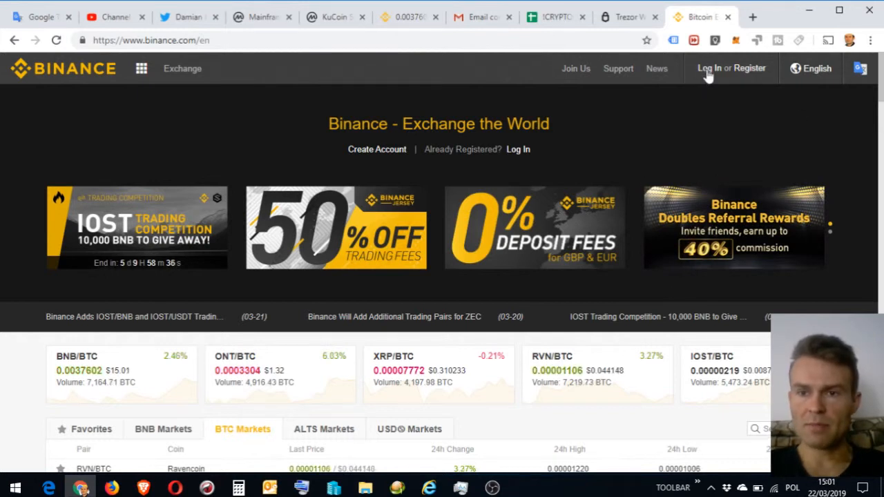
left_click(709, 68)
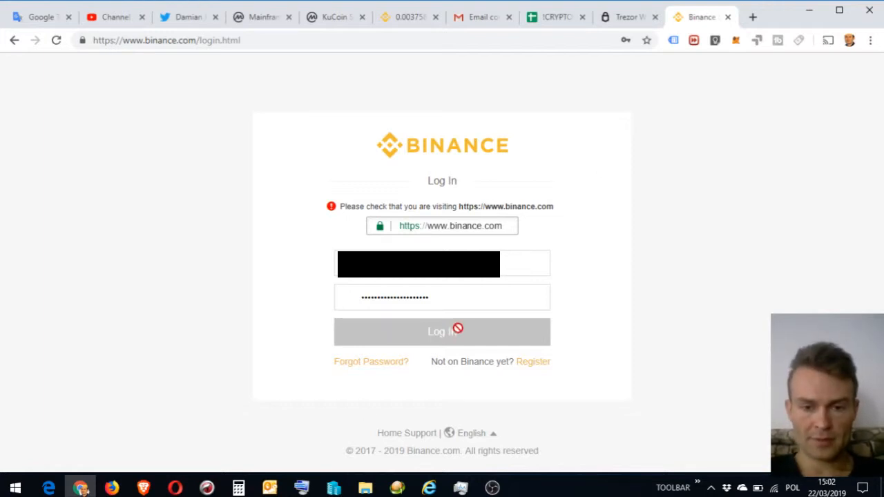
Submit the login credentials and pass the slider puzzle check.
left_click(442, 332)
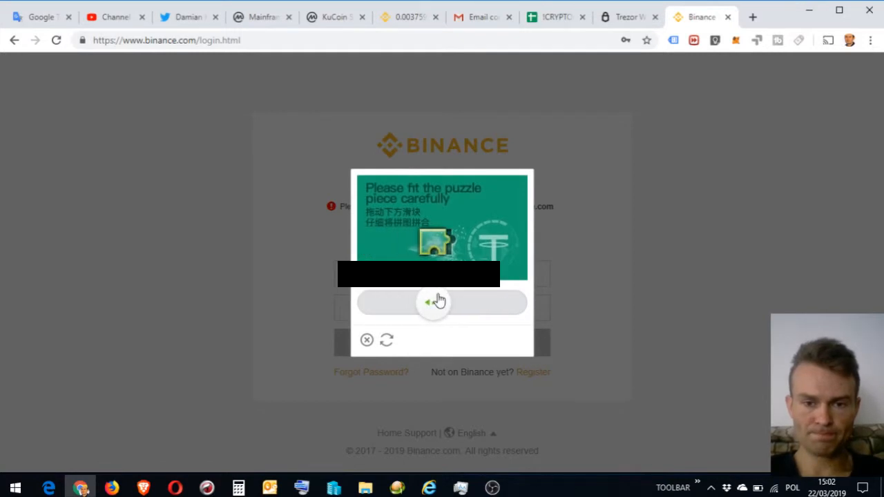
left_click_drag(435, 303, 442, 303)
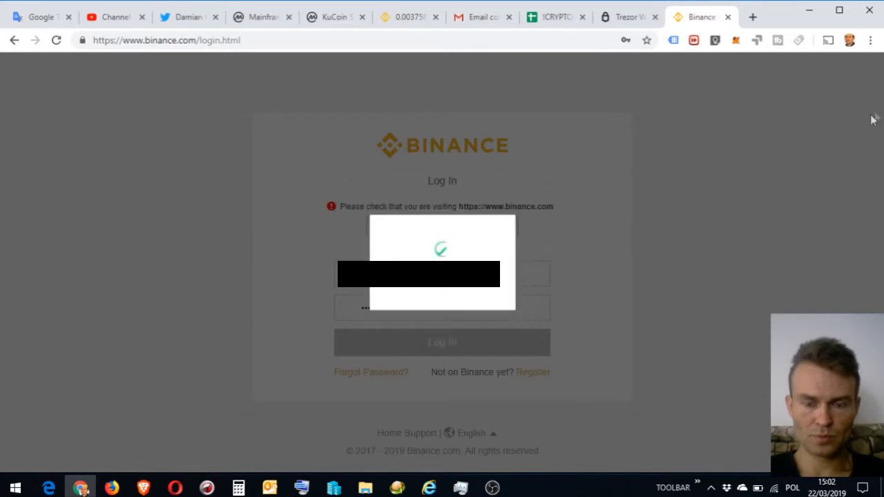
left_click(443, 343)
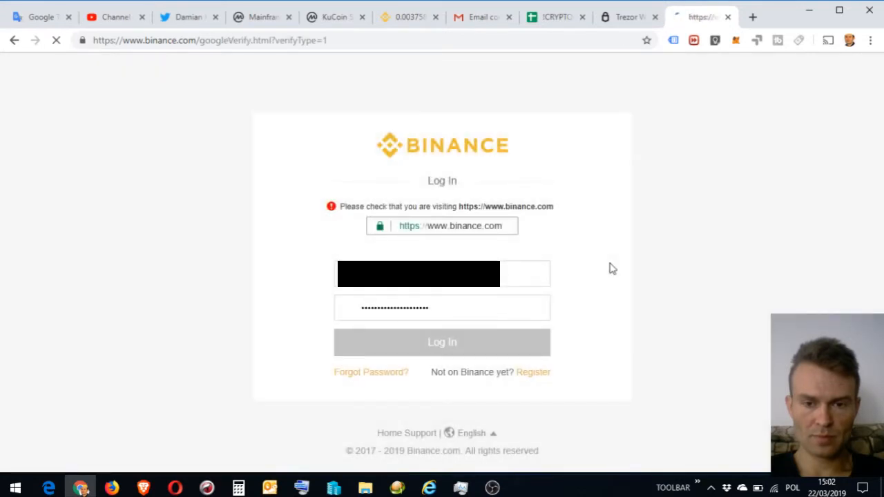
left_click(442, 342)
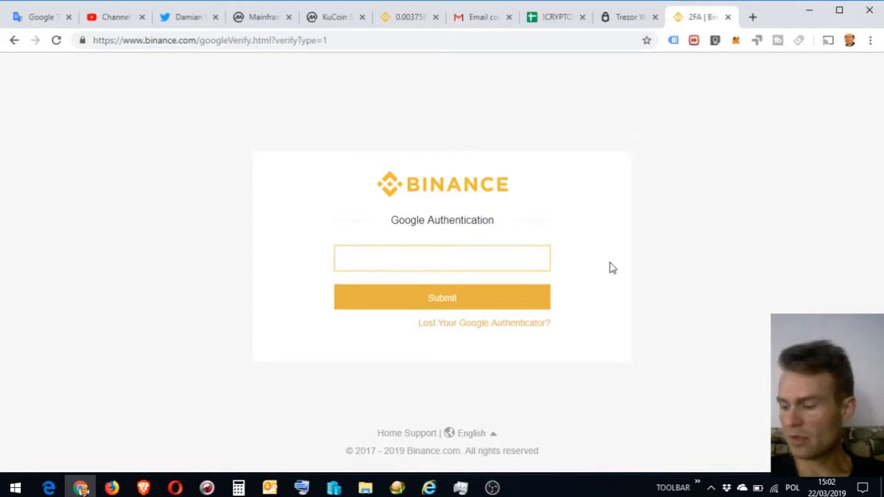
left_click(443, 258)
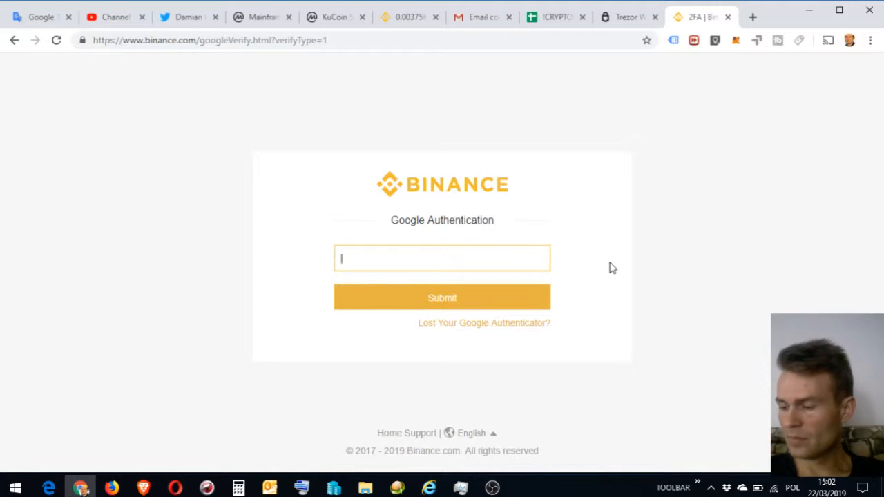
type("449")
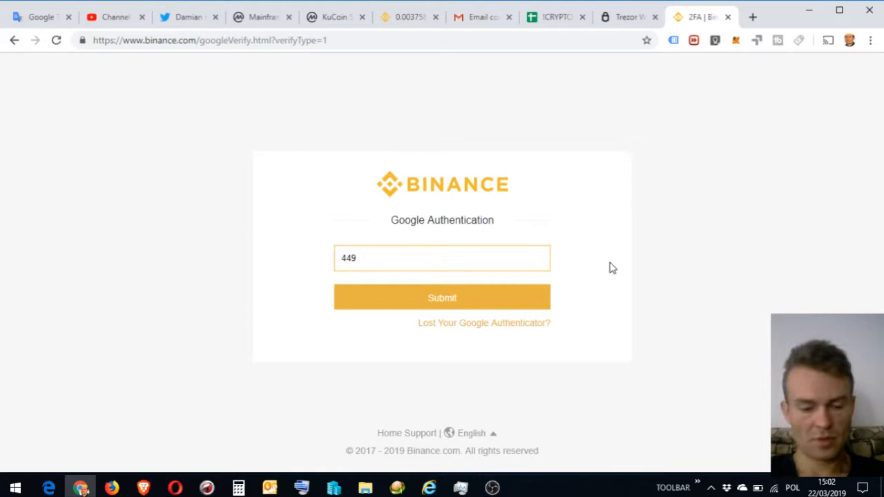
left_click(442, 298)
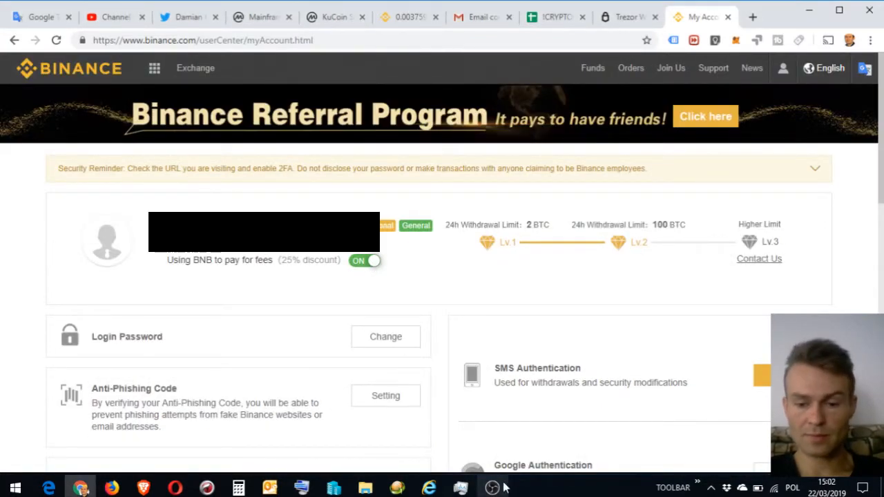
mouse_move(443, 379)
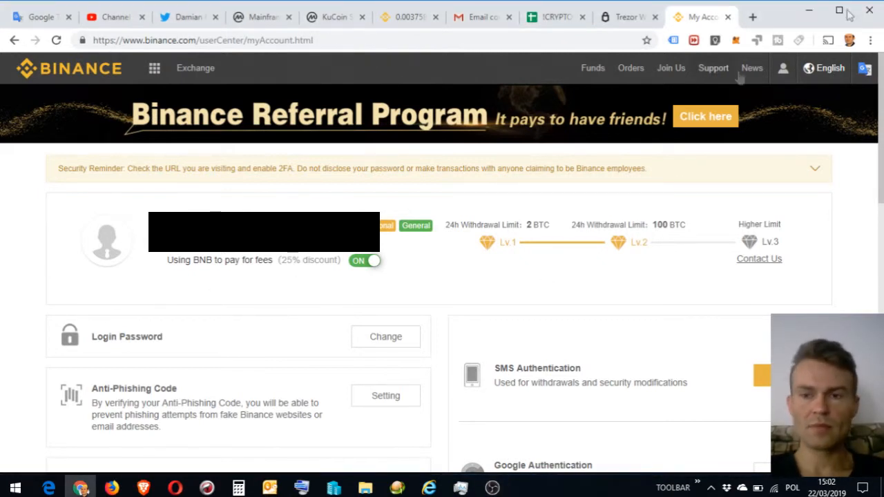
Go to Funds > Balances to list all coin holdings (estimated 0.27021400 BTC).
left_click(592, 68)
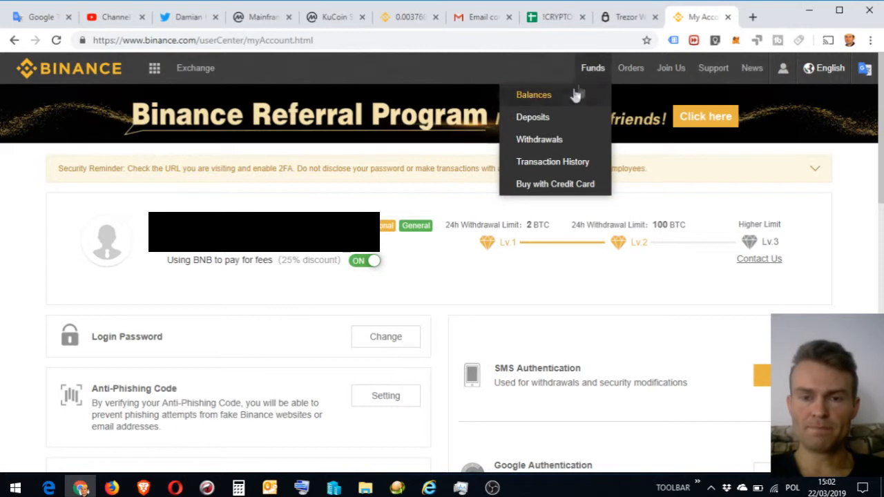
left_click(533, 94)
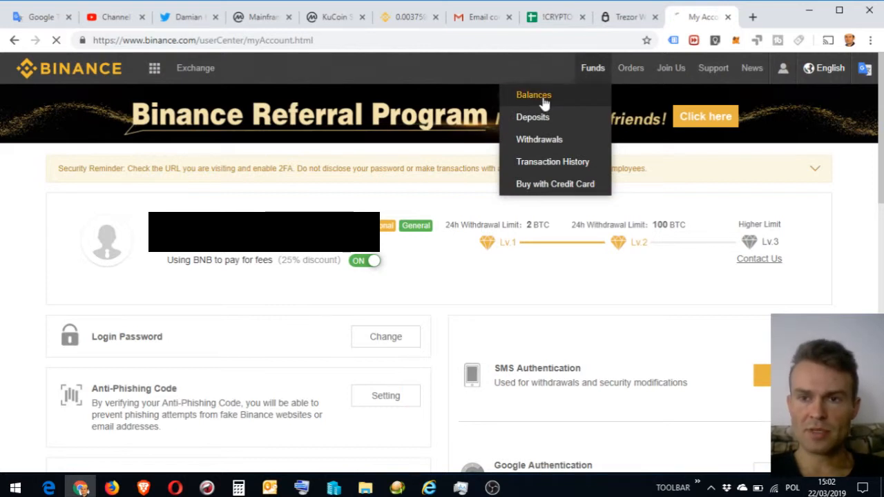
left_click(534, 94)
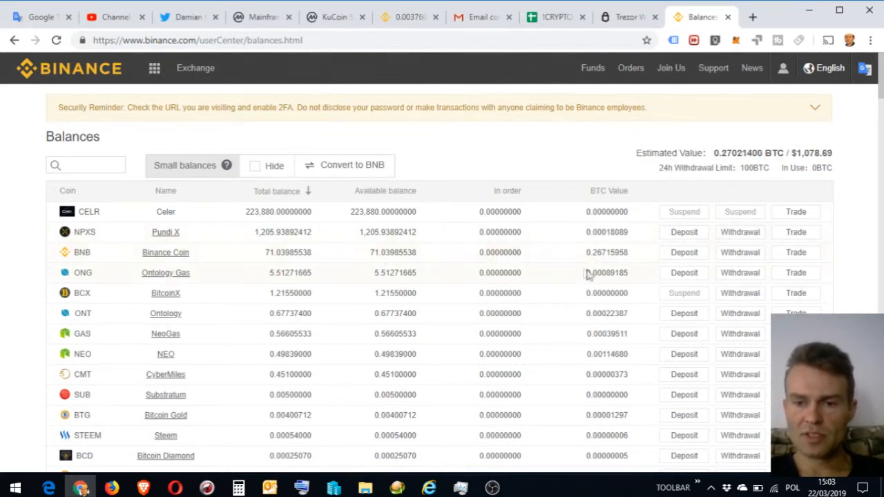
mouse_move(421, 157)
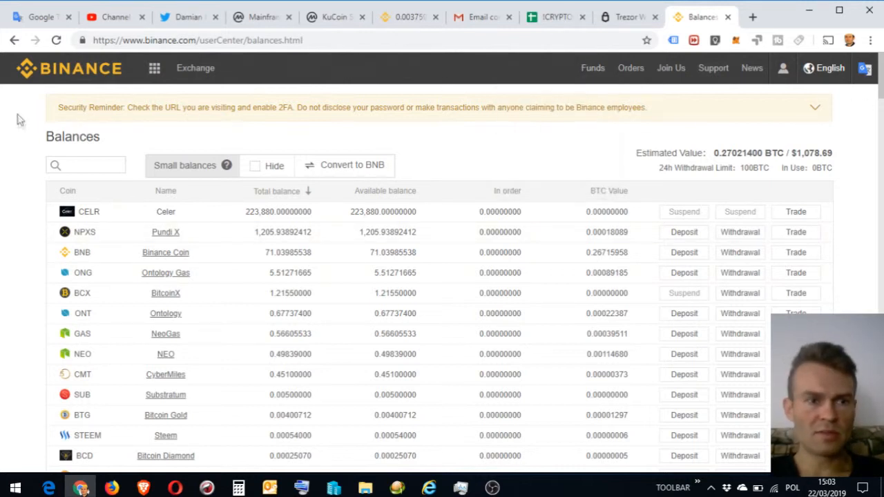
Open the Celer BNB Session project from the Launchpad service.
left_click(154, 68)
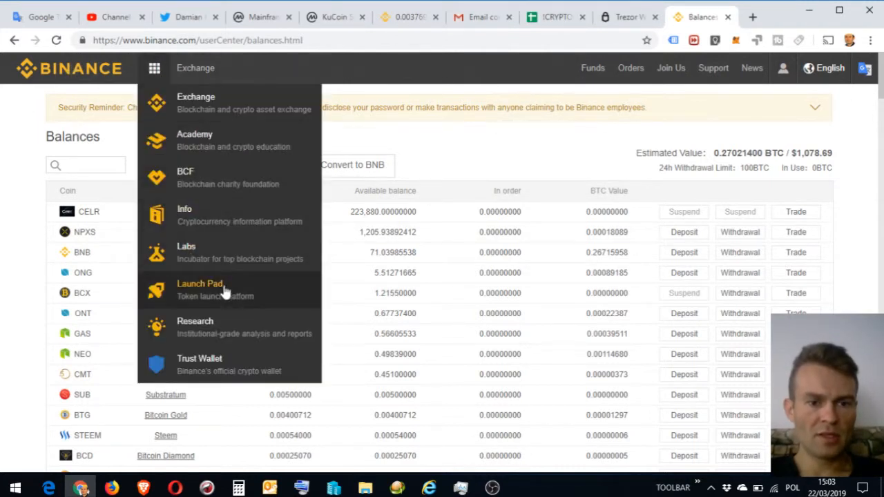
left_click(200, 283)
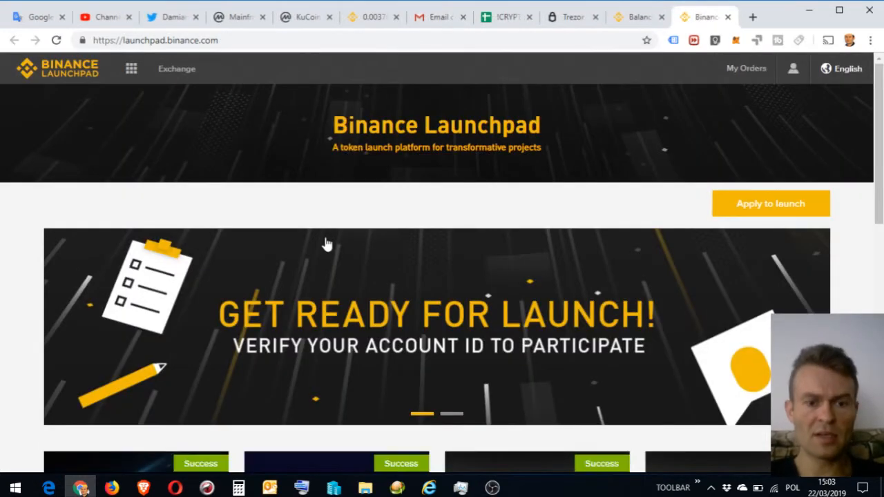
scroll("down", 3)
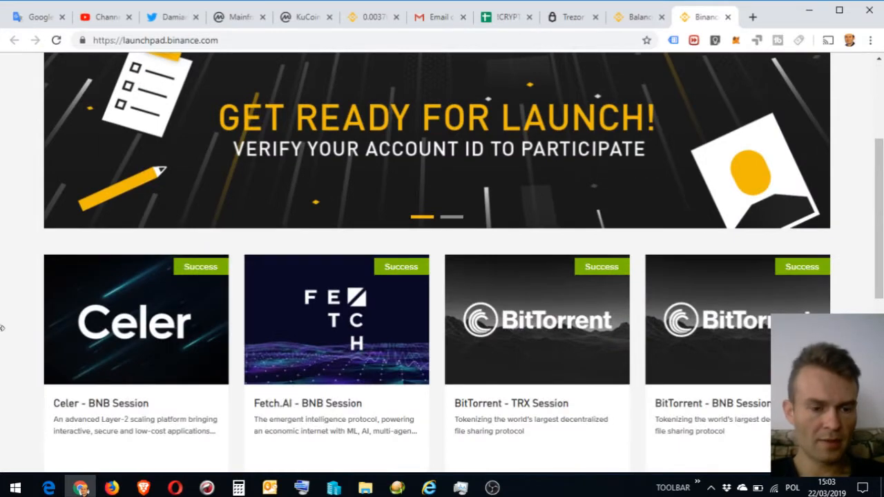
scroll("down", 3)
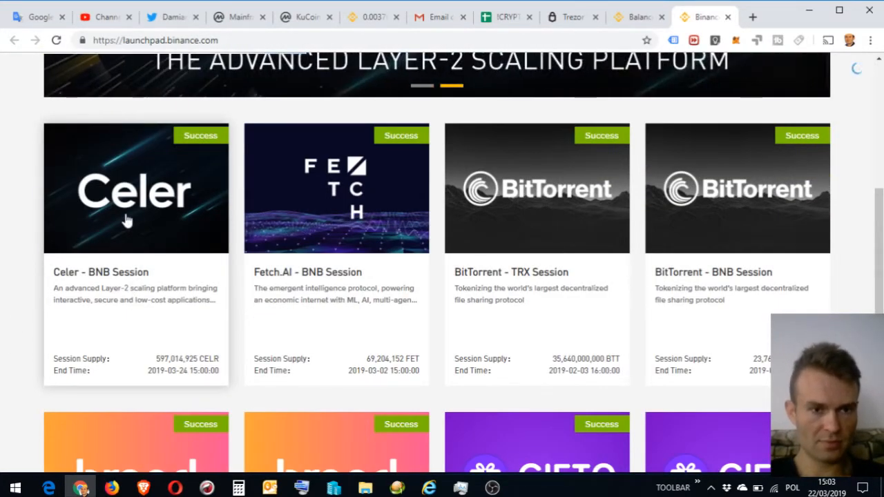
left_click(135, 188)
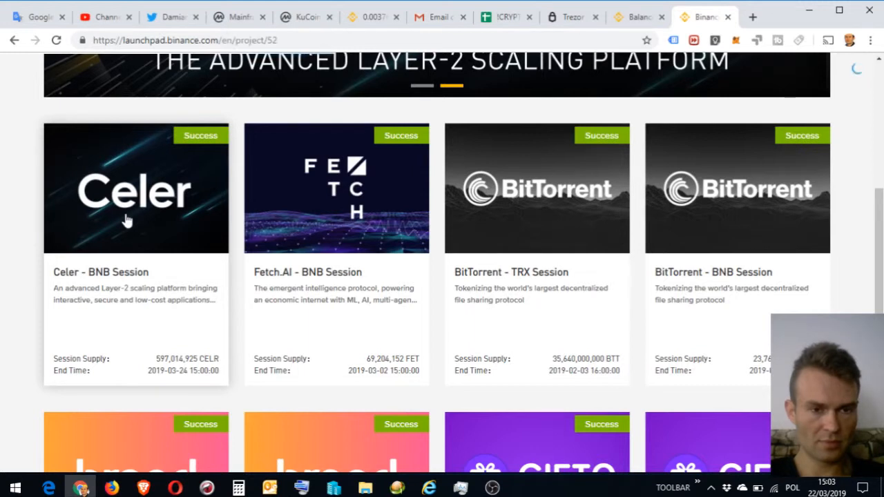
left_click(136, 188)
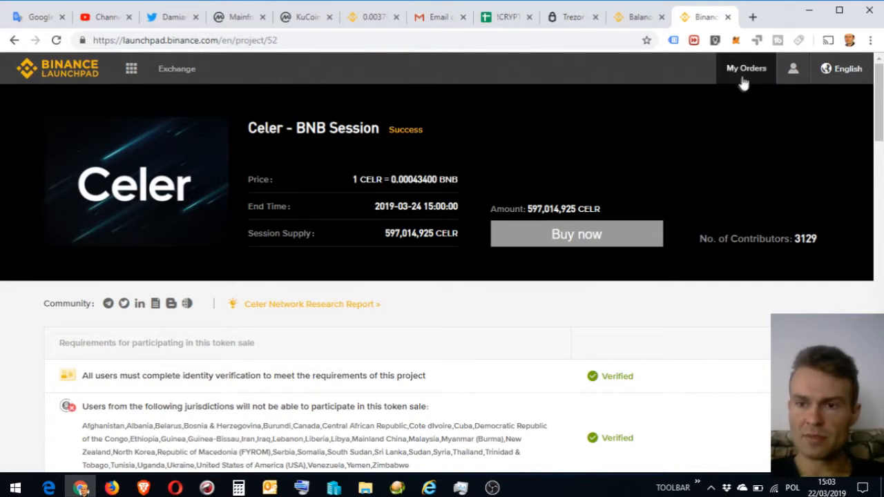
Review the 223,880 CELR Celer purchase in My Orders, then return to Balances.
left_click(746, 67)
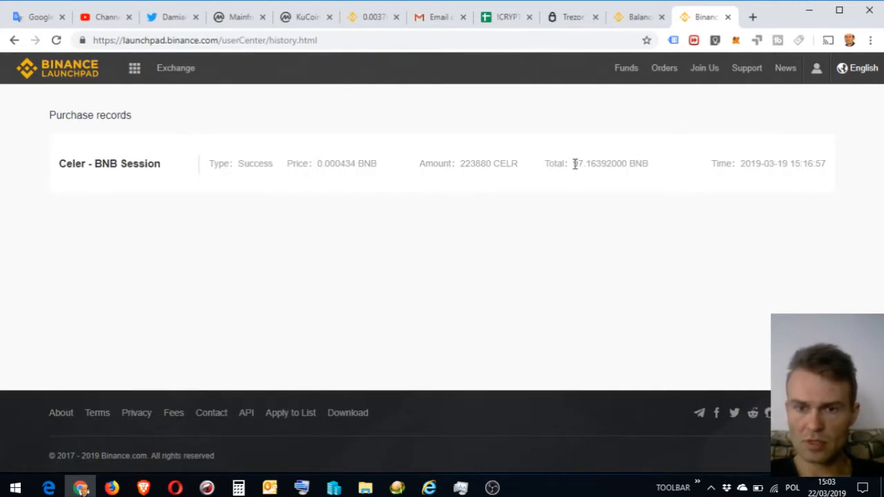
left_click_drag(572, 163, 600, 163)
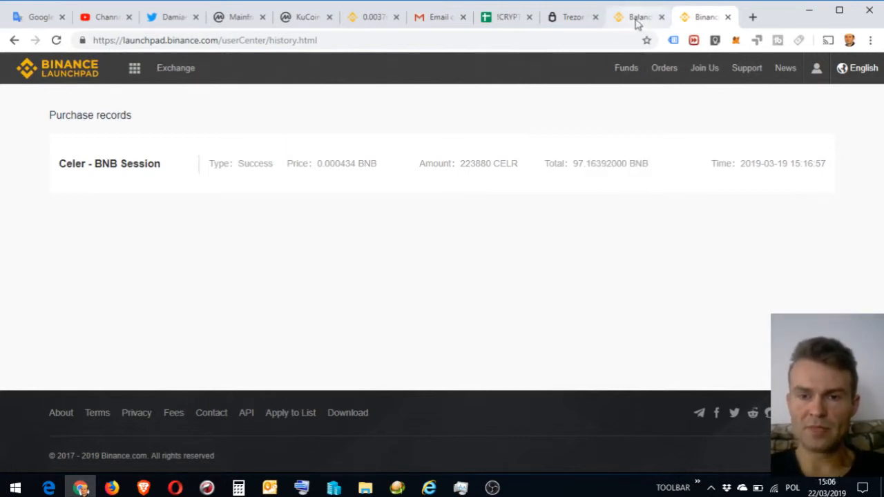
left_click(635, 16)
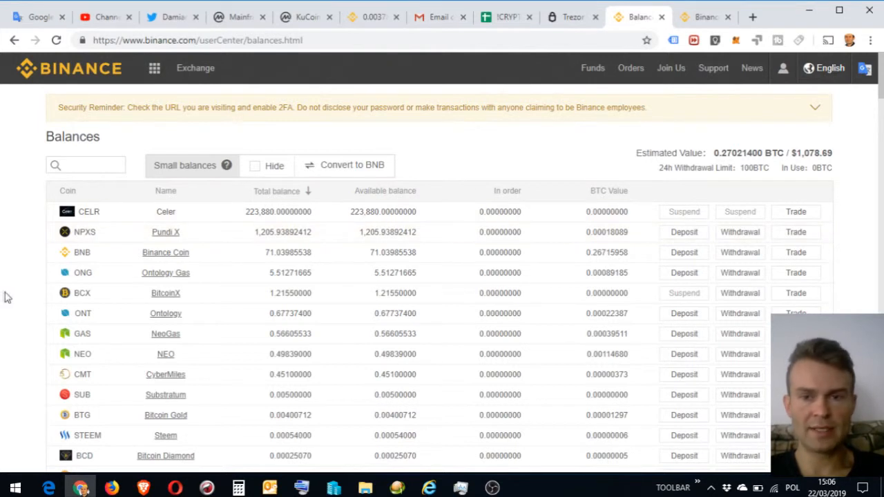
mouse_move(145, 334)
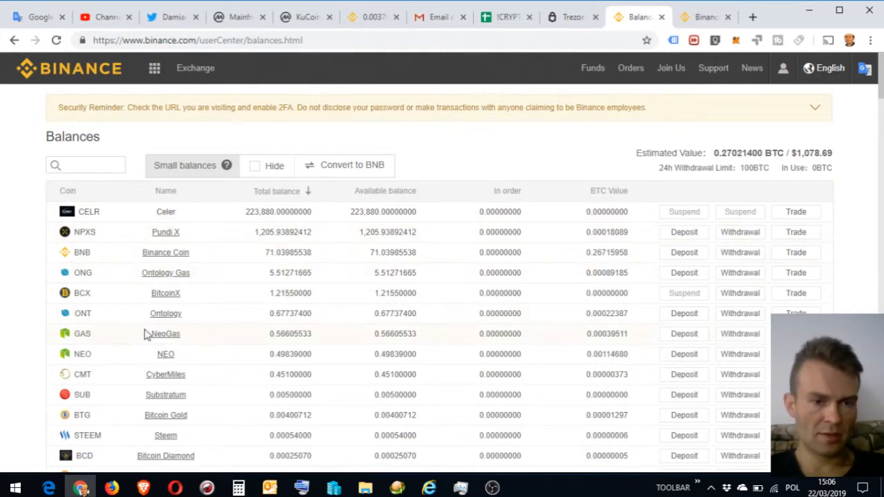
left_click(85, 164)
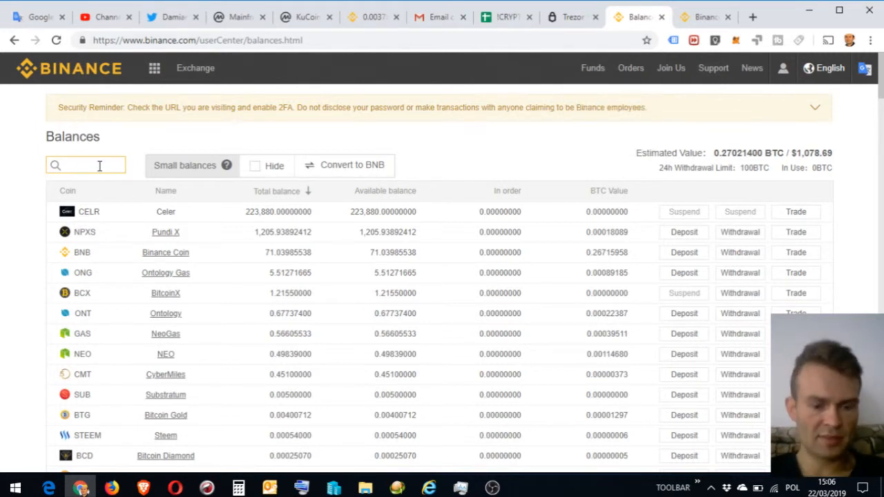
Filter balances to 'btc' and choose Deposit on the BTC row.
type("btc")
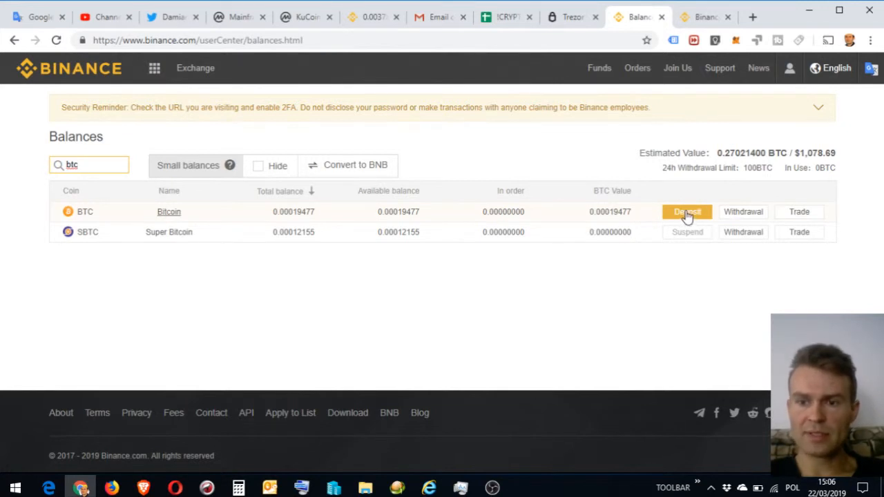
left_click(687, 212)
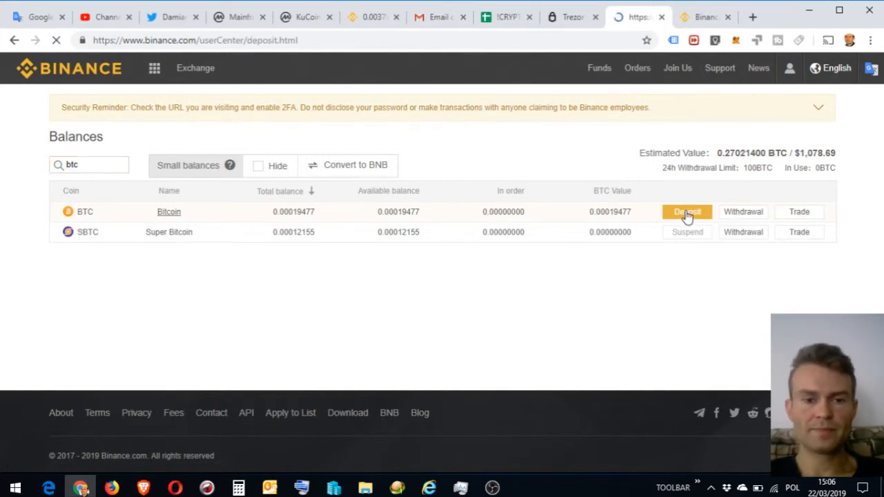
Copy the BTC deposit address shown on the Deposit page.
left_click(686, 212)
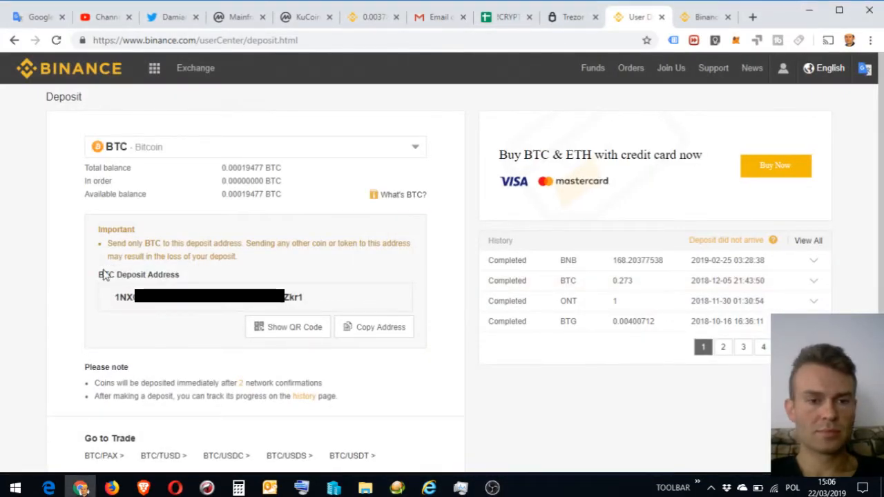
mouse_move(201, 317)
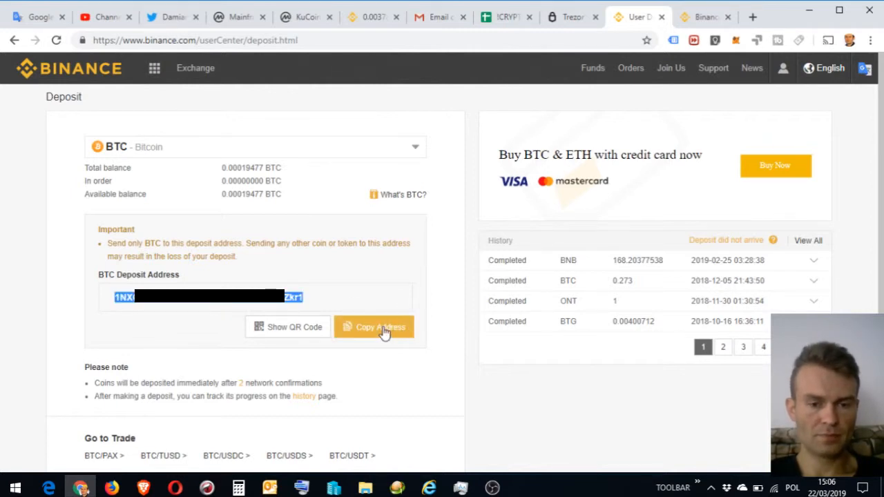
left_click(374, 327)
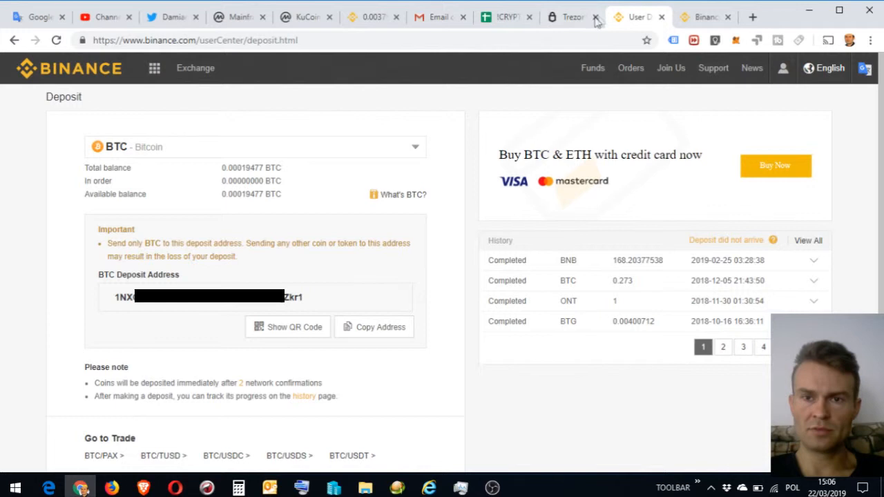
mouse_move(565, 17)
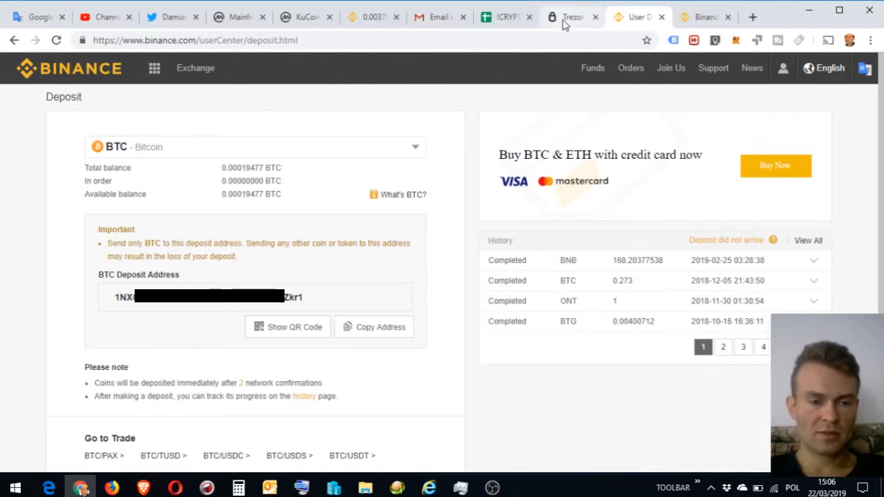
Paste deposit address 1NX0...kr1 into Trezor's Send recipient field and cross-check it on Binance.
left_click(572, 16)
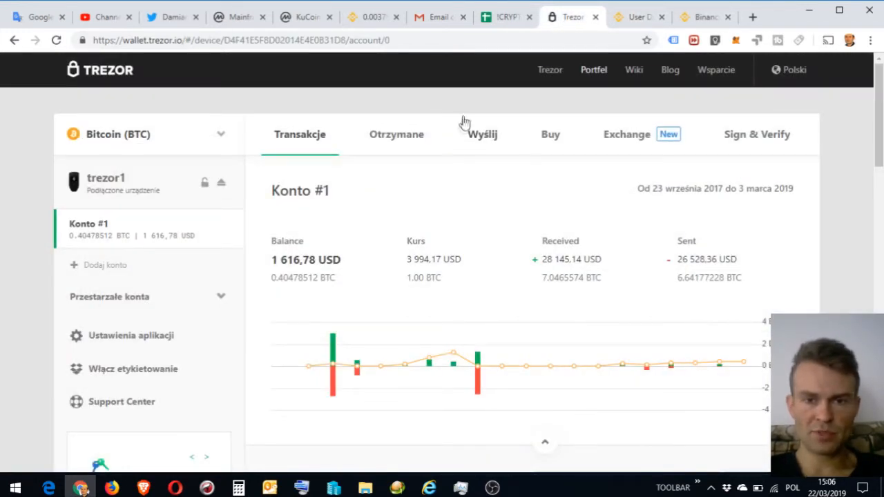
mouse_move(483, 138)
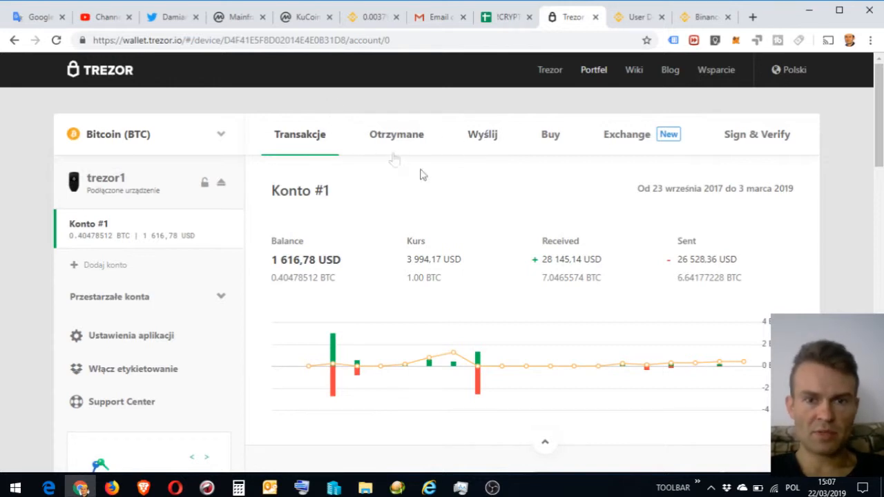
left_click(482, 134)
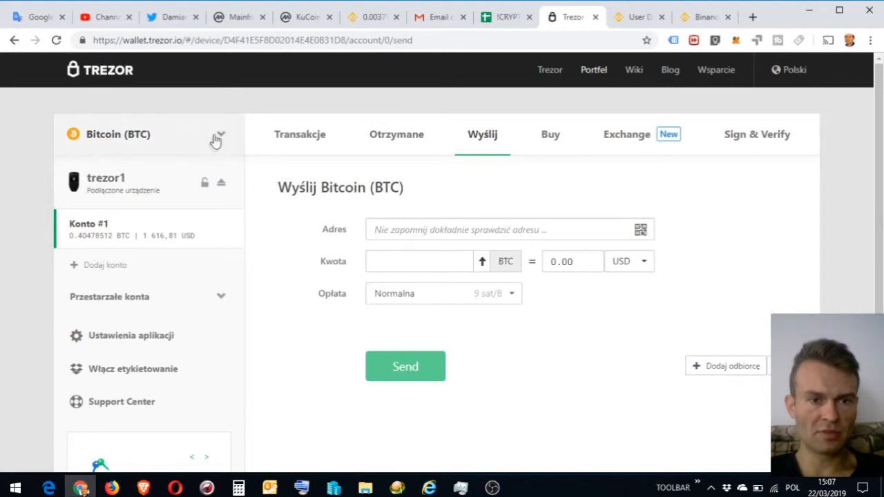
mouse_move(372, 202)
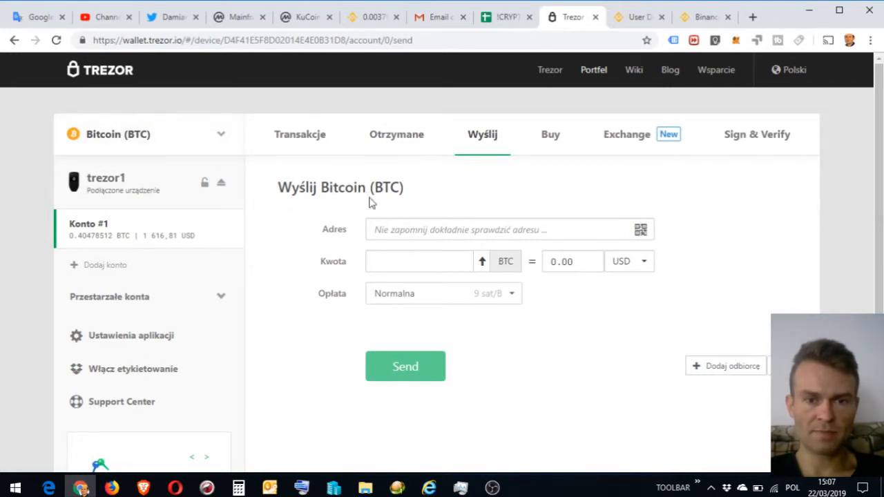
mouse_move(544, 145)
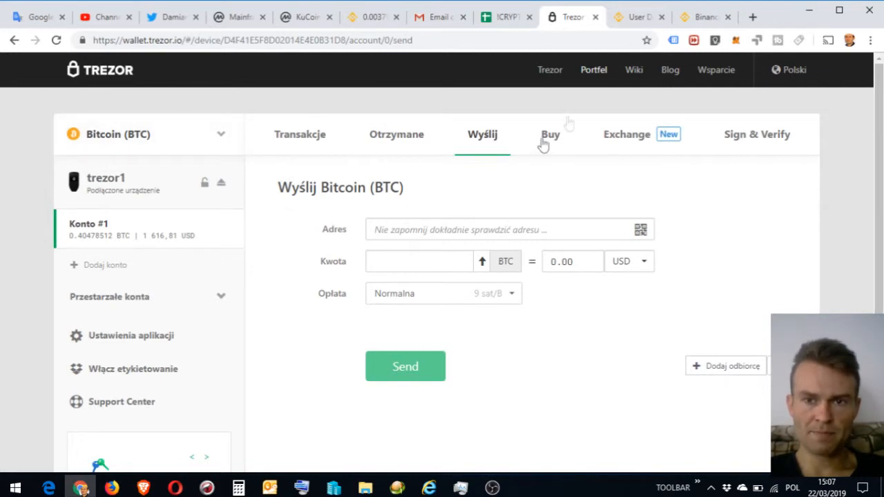
type("1NX0...kr1")
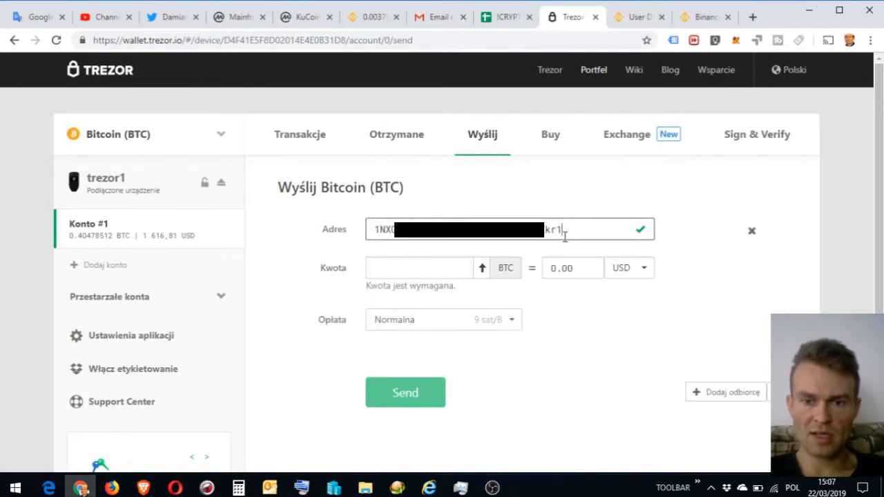
left_click(637, 17)
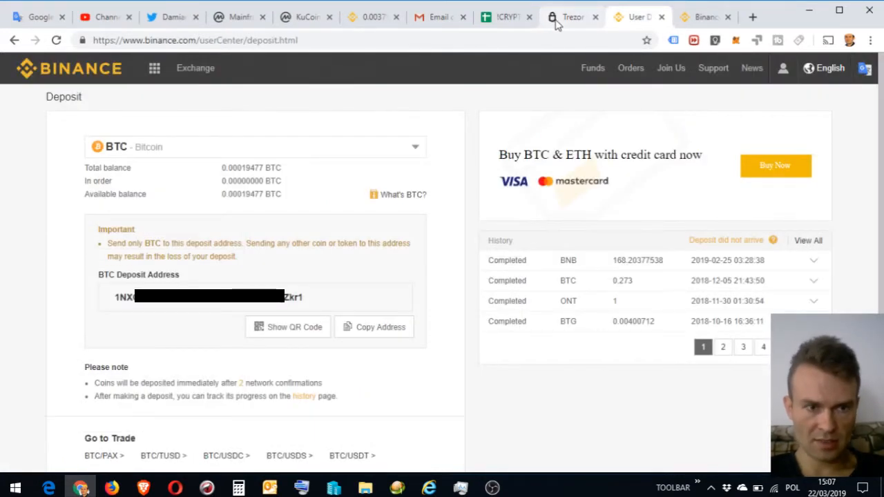
left_click(572, 17)
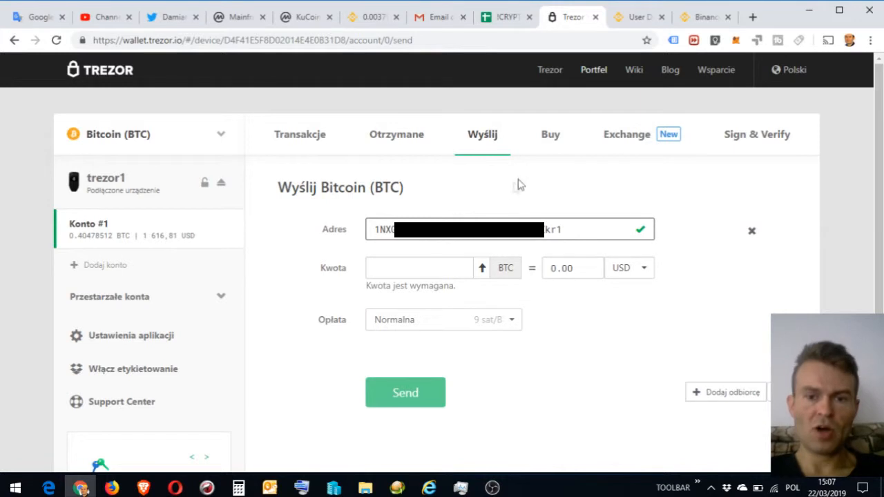
left_click(636, 16)
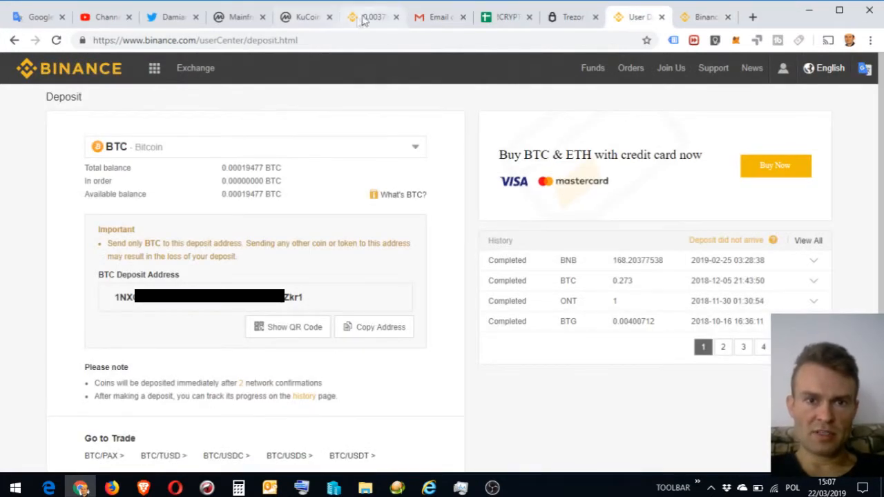
Check the BNB/BTC price (about 0.00379 BTC), then return to the Trezor tab.
left_click(373, 17)
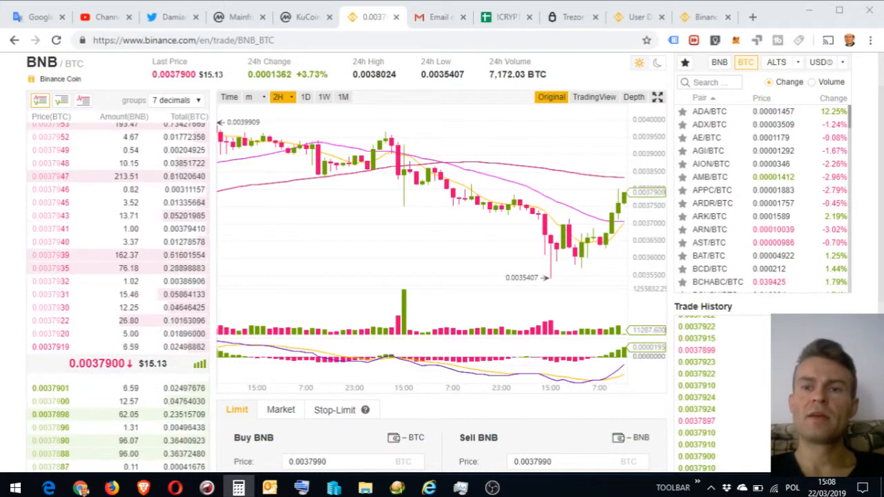
left_click(572, 17)
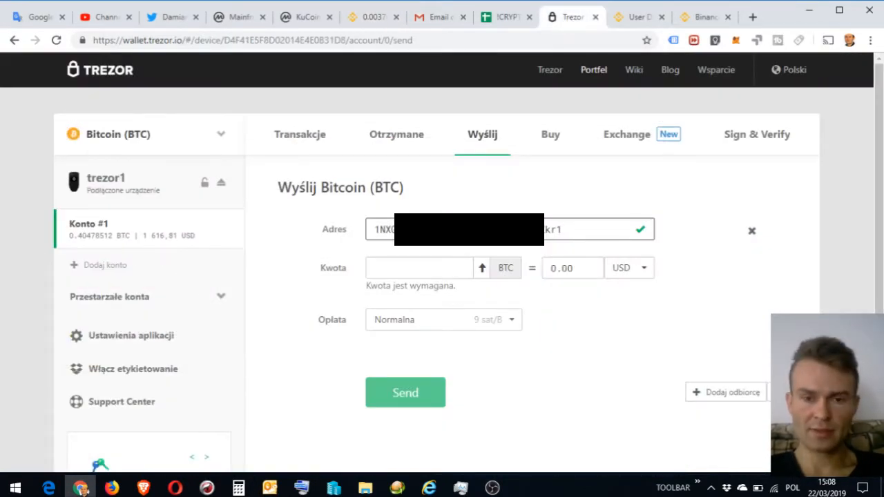
type("0.37")
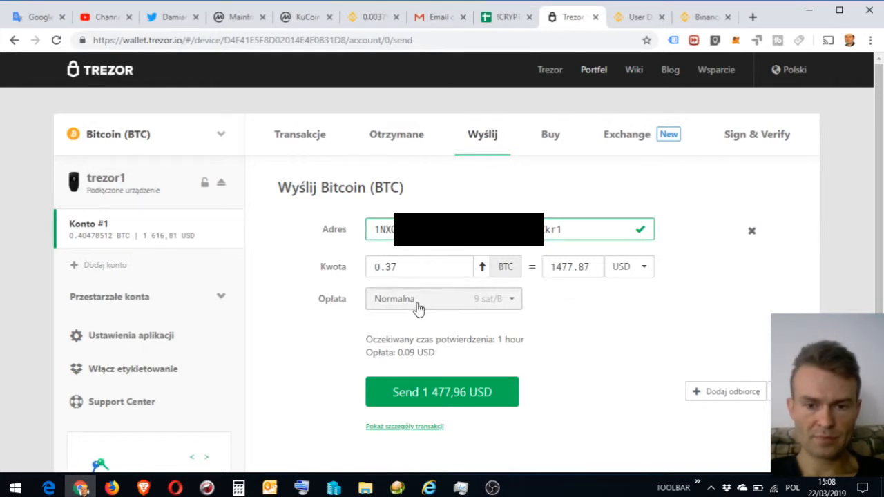
mouse_move(416, 306)
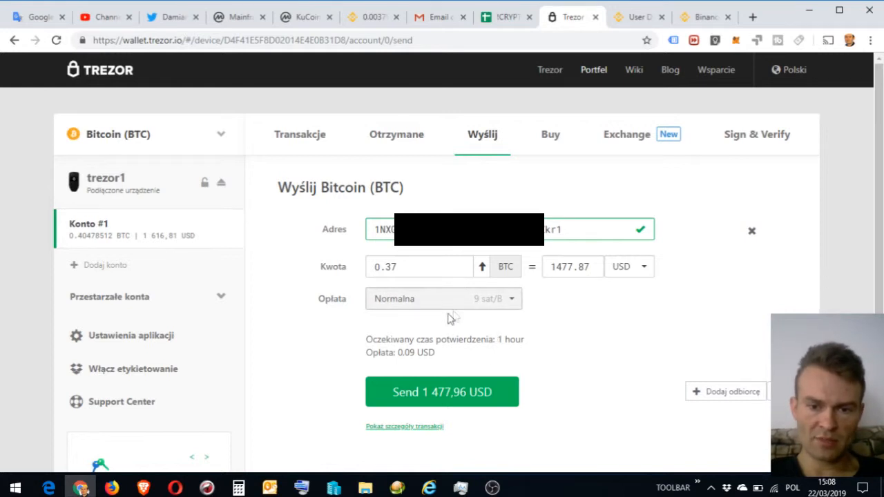
mouse_move(739, 307)
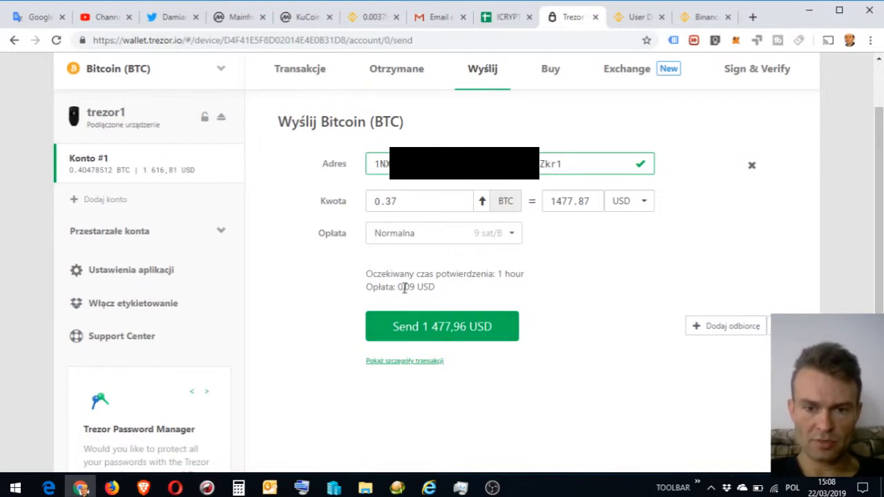
mouse_move(483, 295)
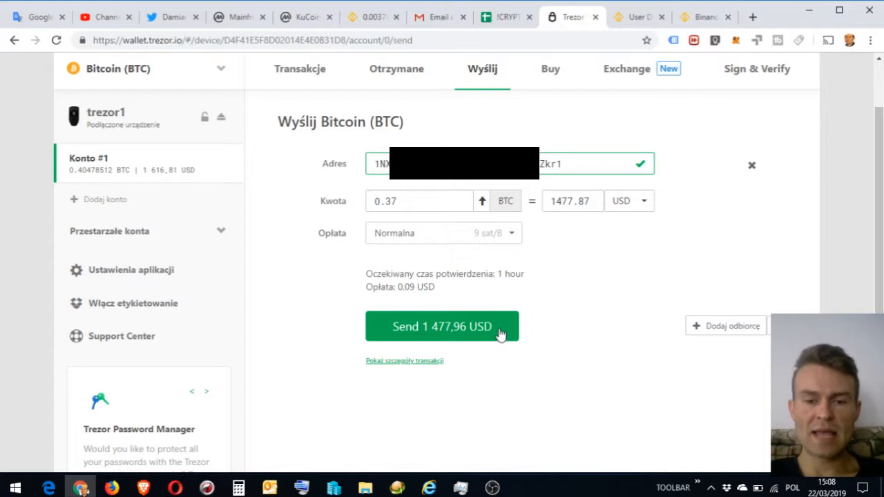
mouse_move(171, 87)
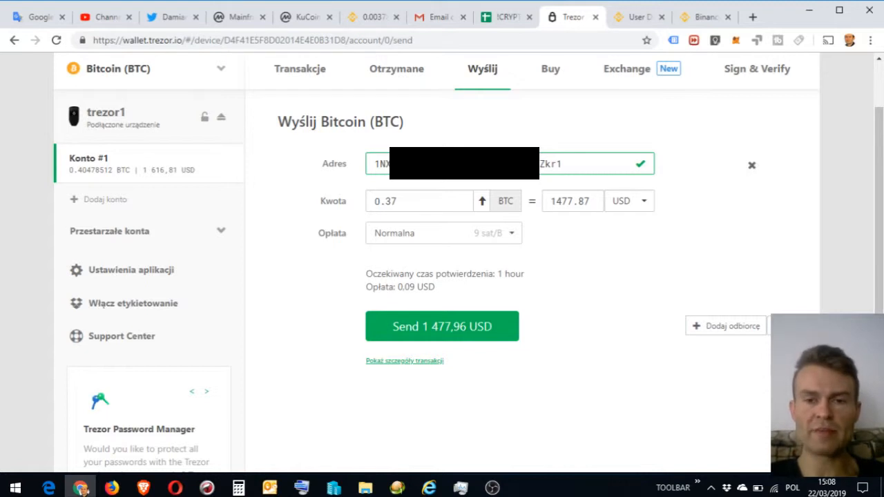
mouse_move(408, 183)
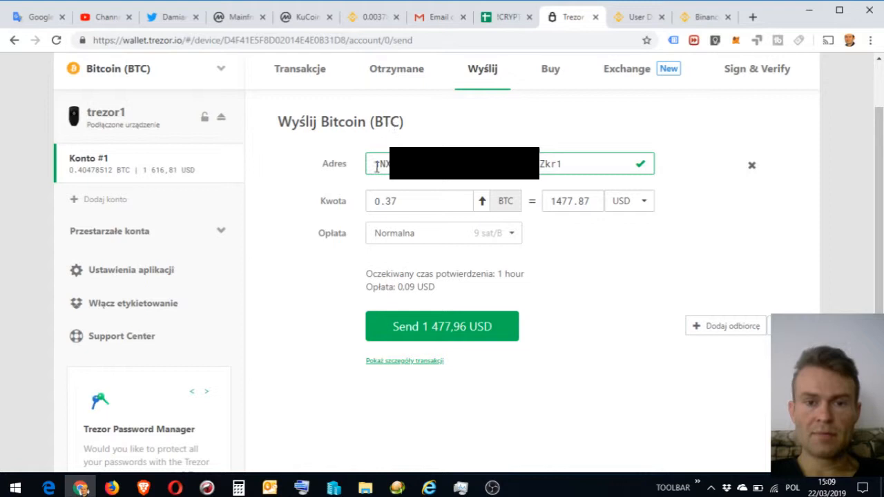
left_click(635, 17)
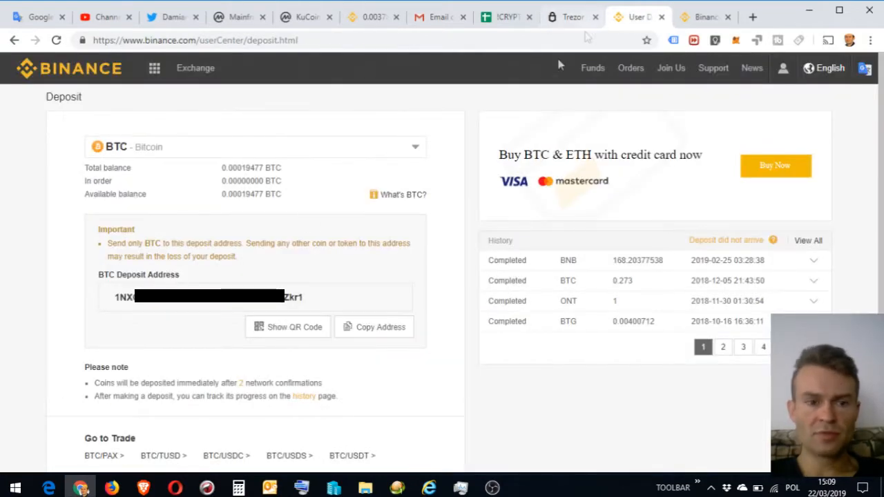
mouse_move(96, 143)
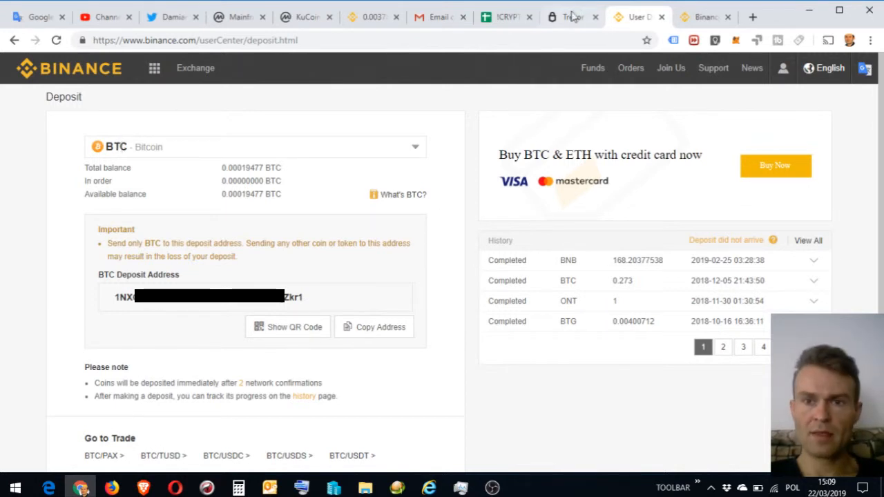
left_click(570, 17)
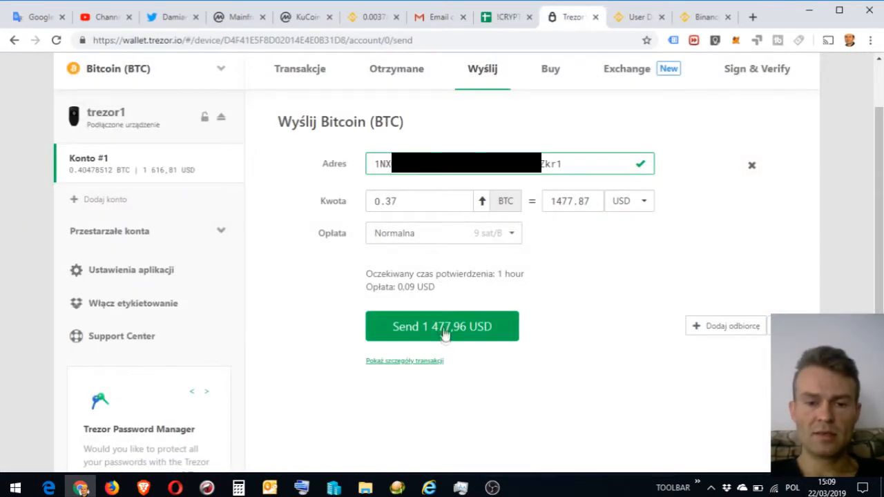
Start sending 0.37 BTC (1 477,96 USD) and enter the device PIN.
left_click(442, 327)
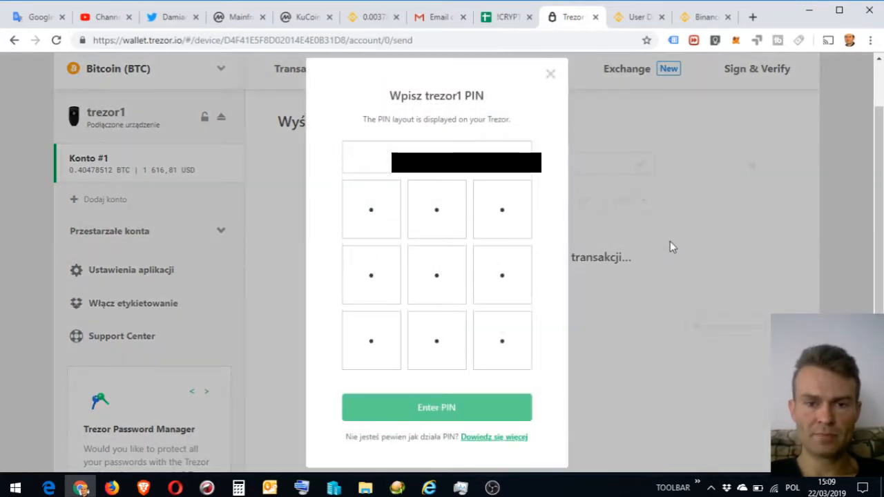
mouse_move(670, 236)
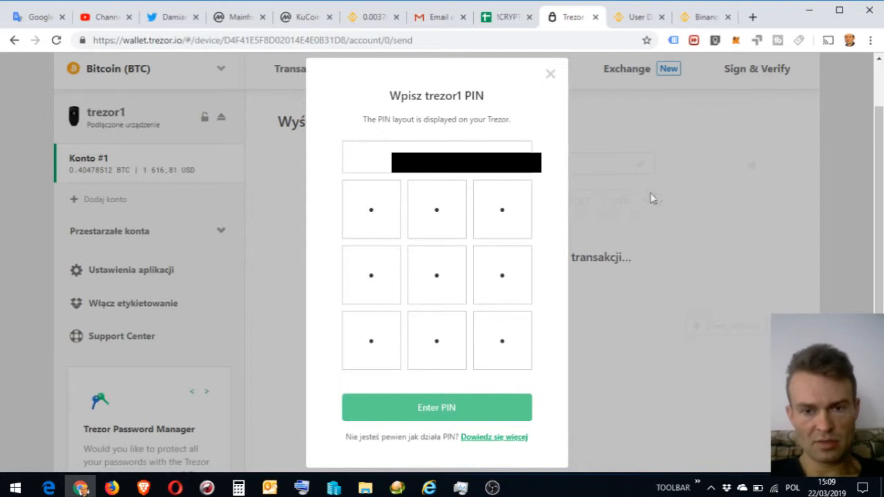
mouse_move(642, 195)
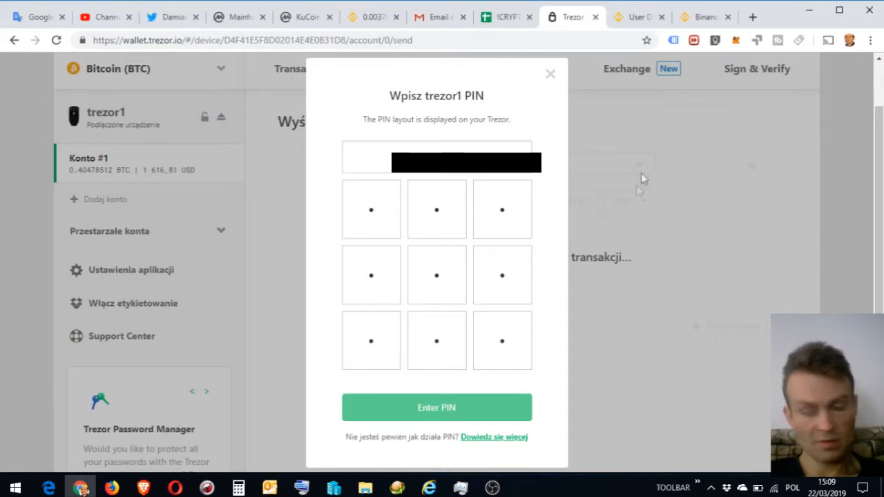
left_click(502, 210)
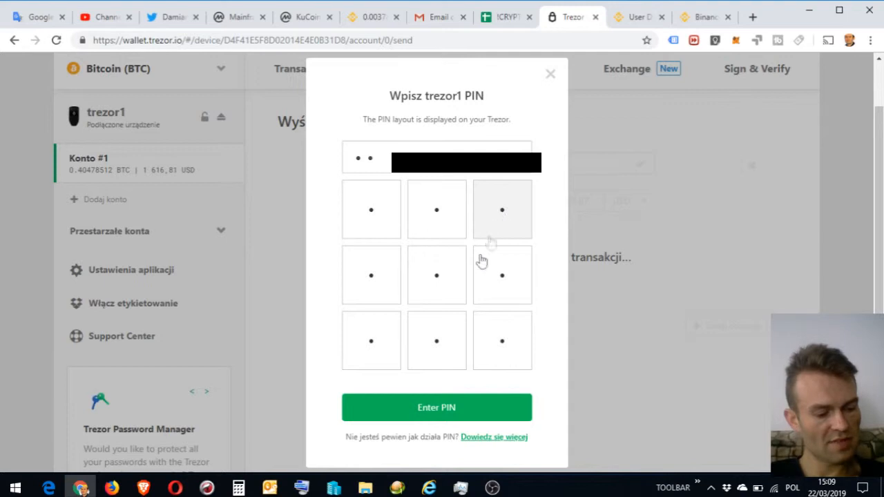
left_click(436, 407)
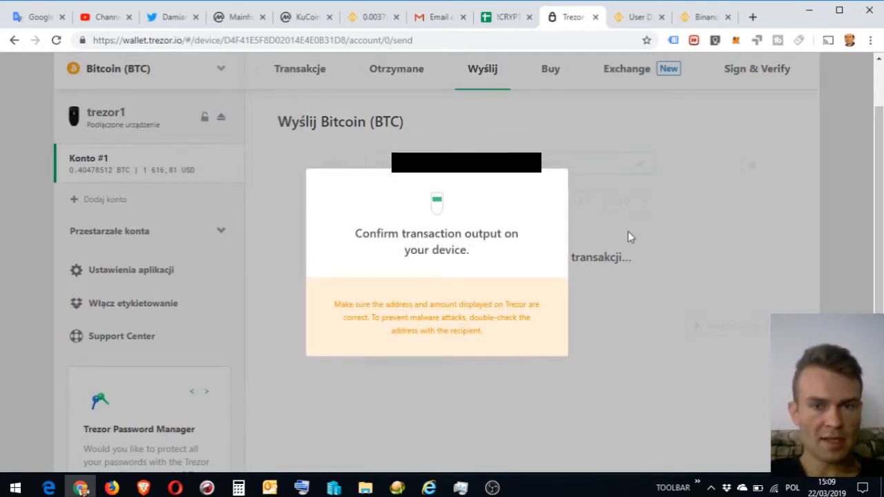
mouse_move(620, 241)
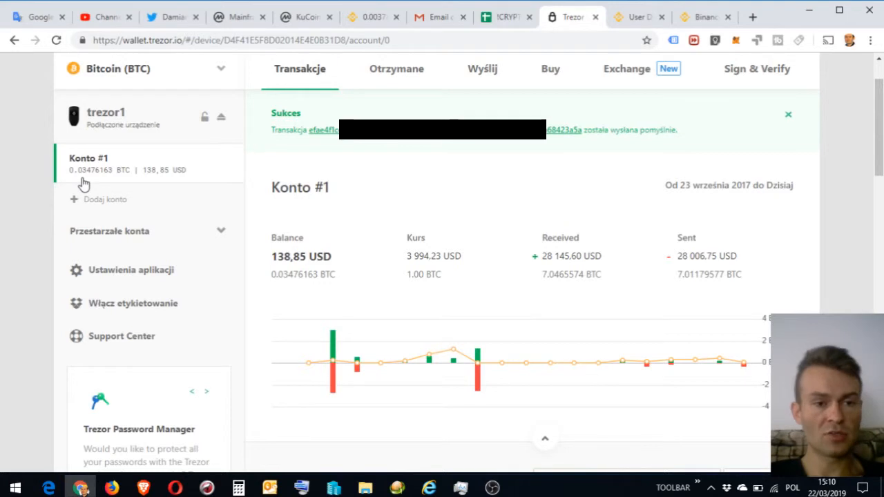
mouse_move(88, 181)
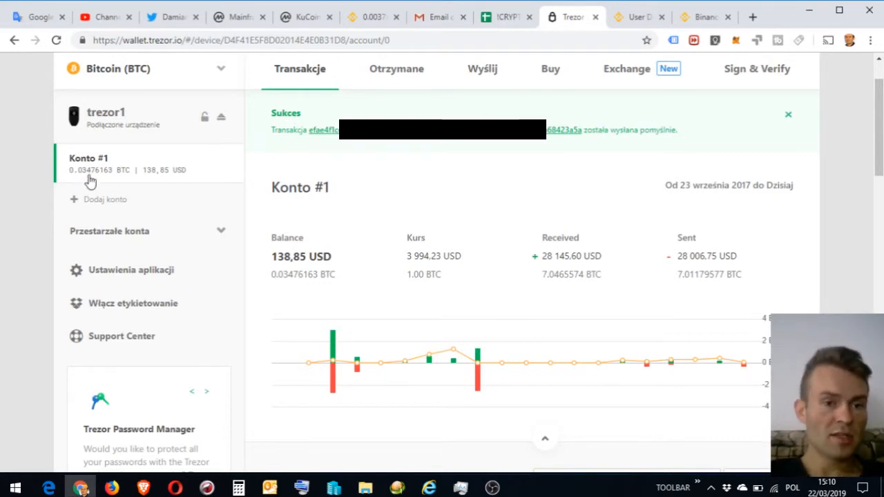
mouse_move(155, 181)
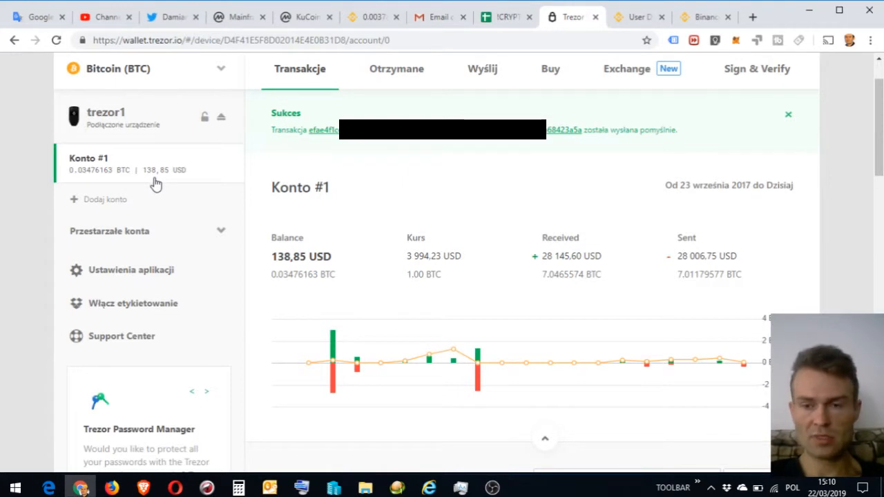
mouse_move(479, 233)
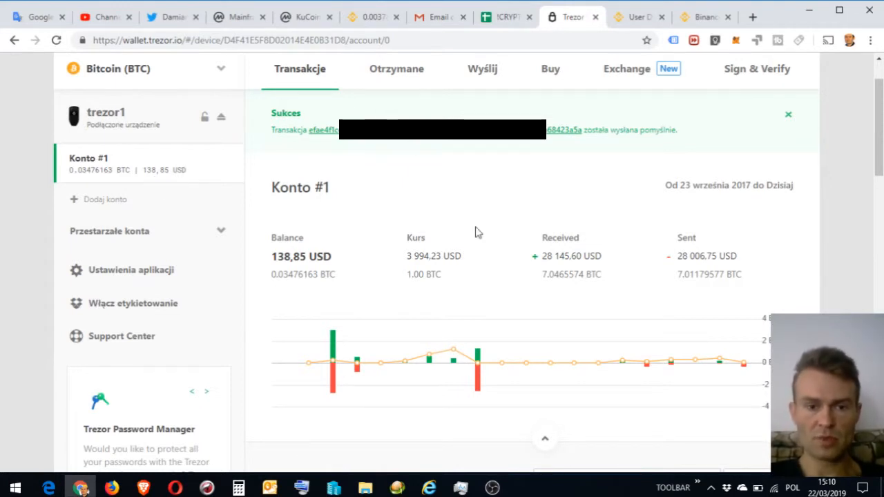
mouse_move(821, 163)
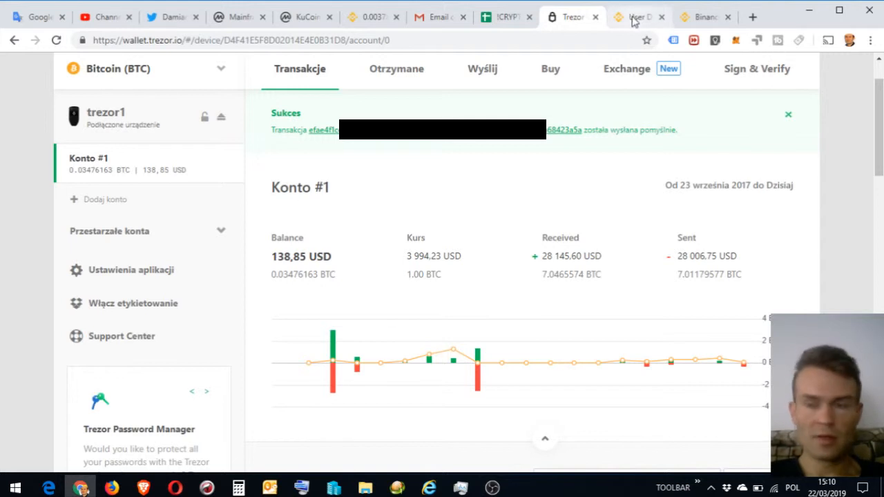
Switch to the Binance Launchpad purchase records tab showing the 97.16392 BNB Celer total.
left_click(705, 16)
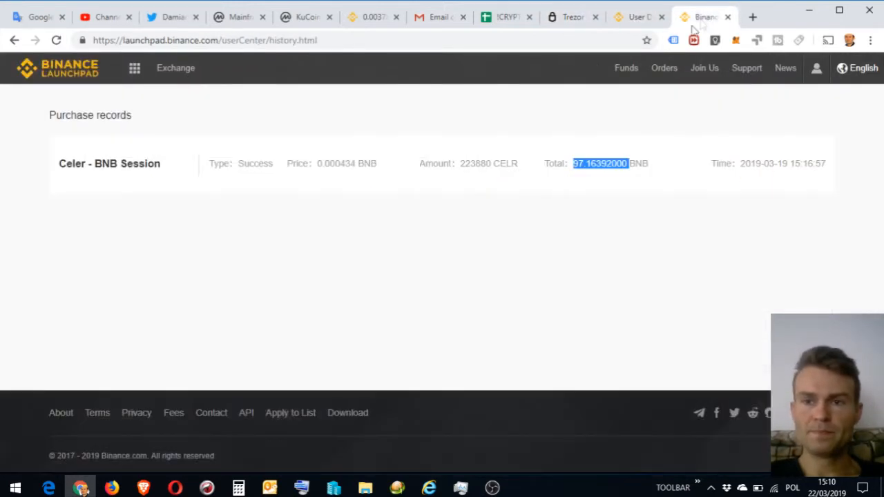
mouse_move(720, 187)
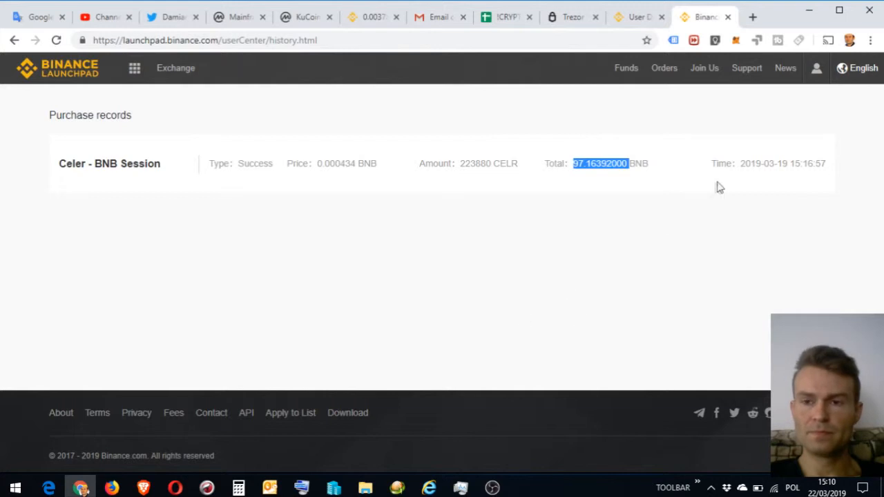
Deselect the highlighted purchase total and go back to the BTC deposit page tab.
left_click(626, 68)
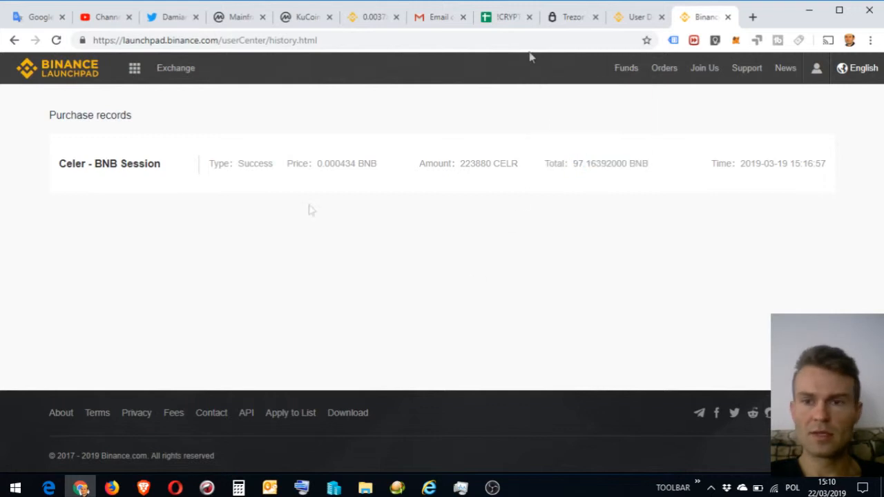
left_click(635, 16)
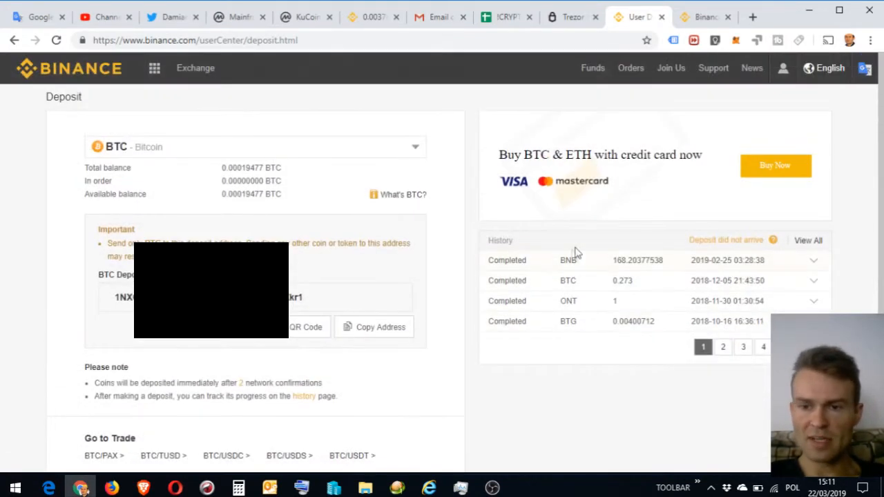
mouse_move(515, 276)
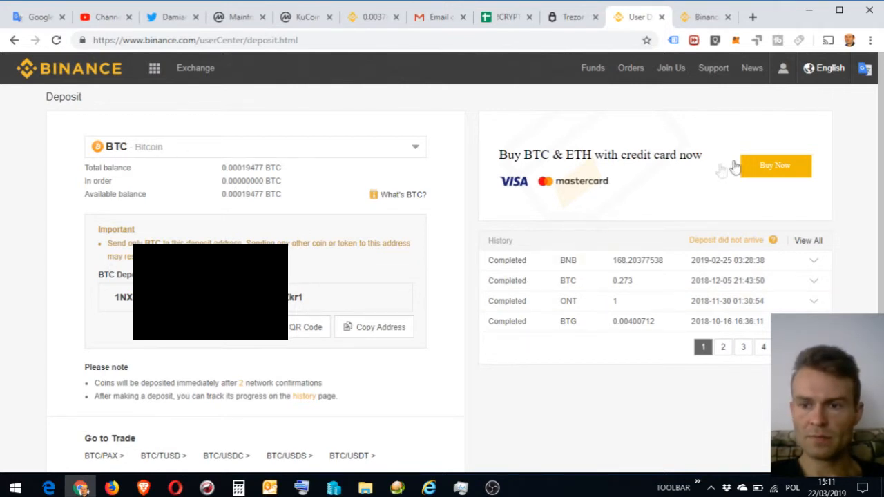
mouse_move(23, 104)
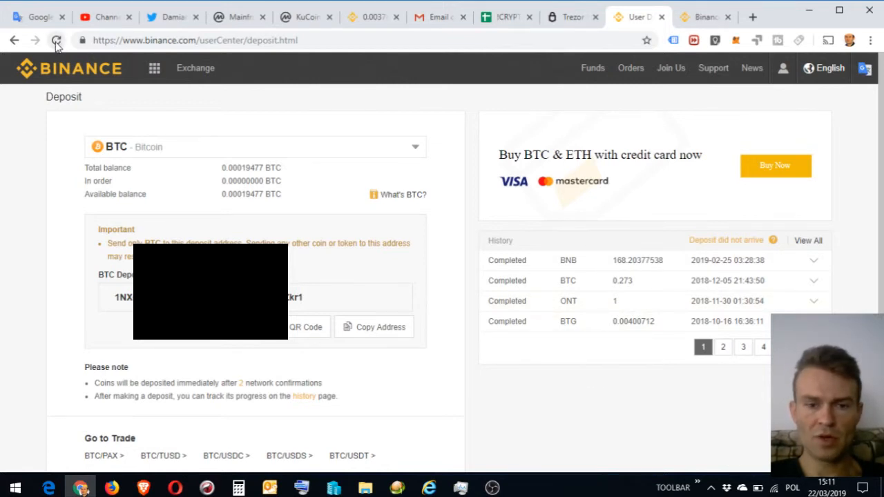
left_click(56, 41)
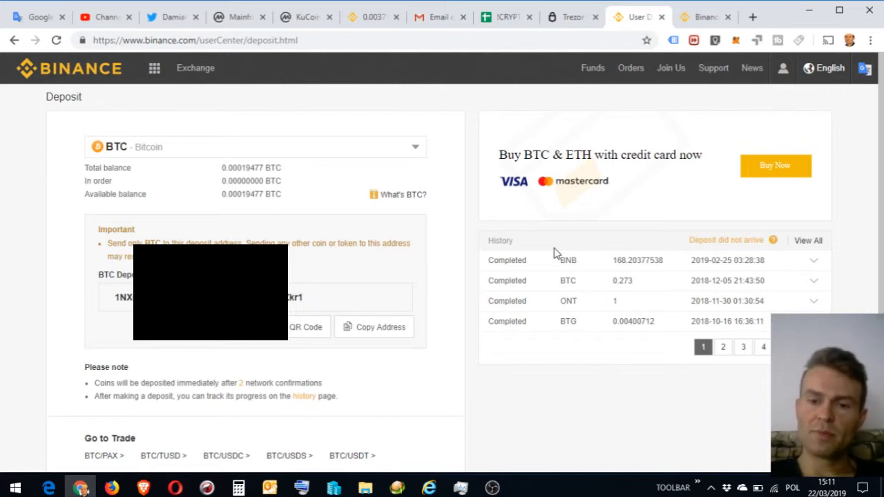
mouse_move(21, 344)
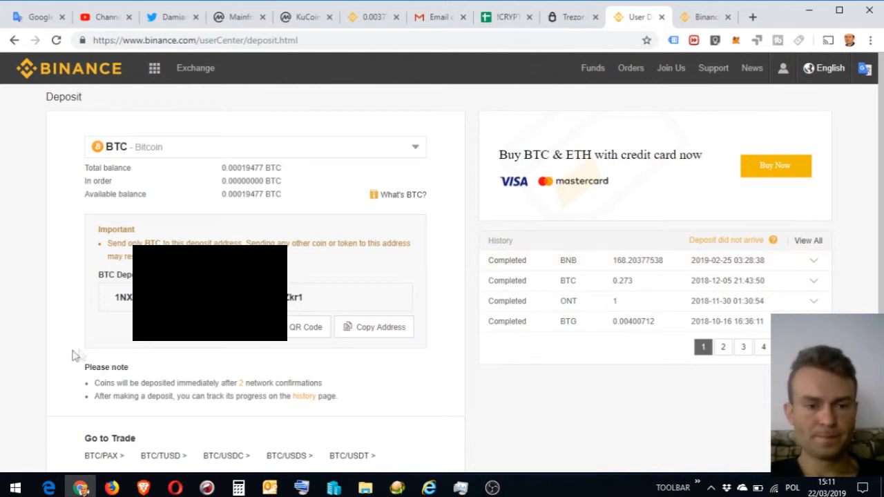
scroll("down", 3)
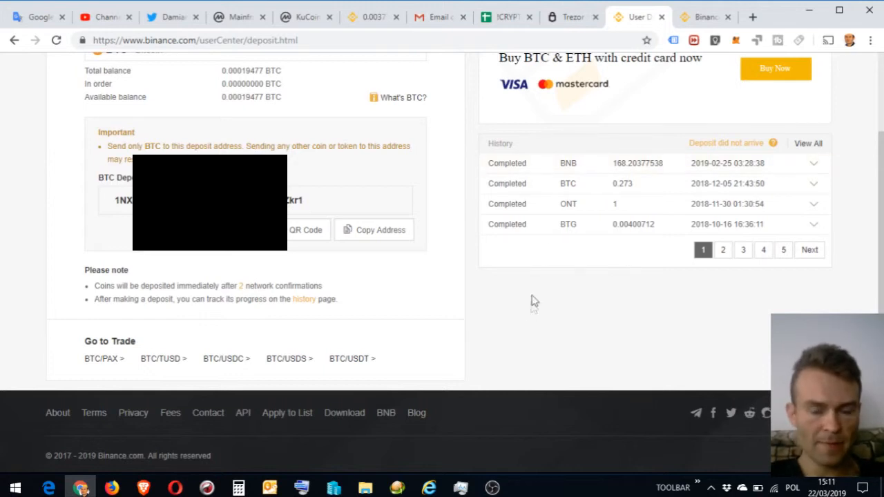
mouse_move(546, 248)
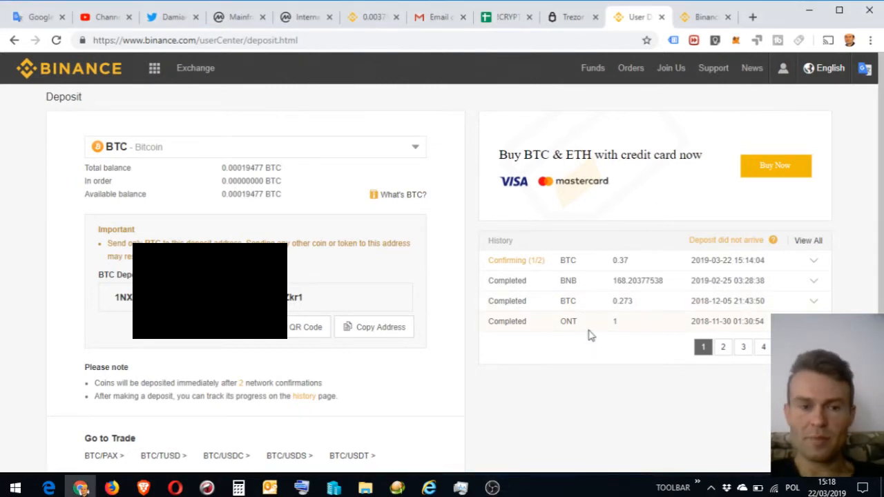
mouse_move(561, 401)
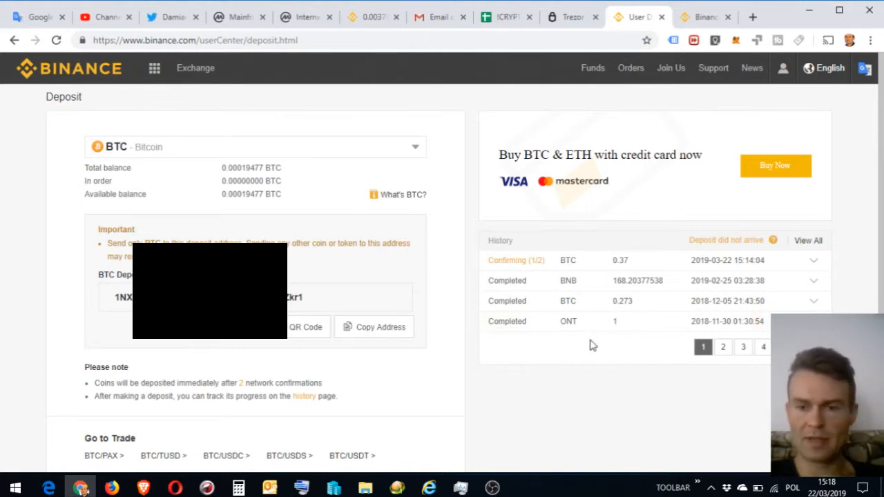
mouse_move(470, 355)
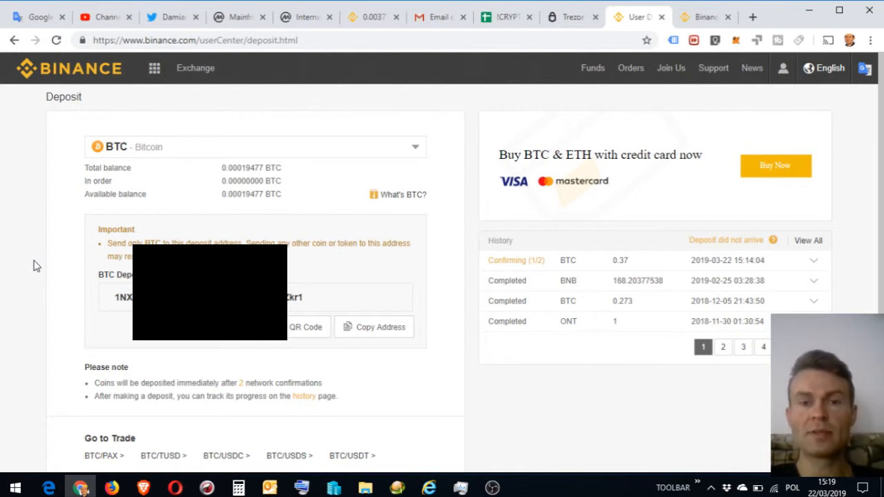
mouse_move(28, 280)
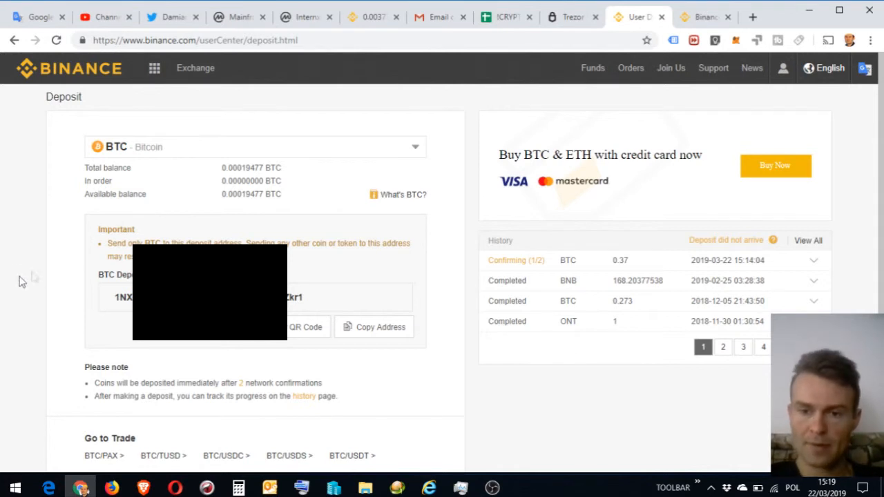
mouse_move(581, 273)
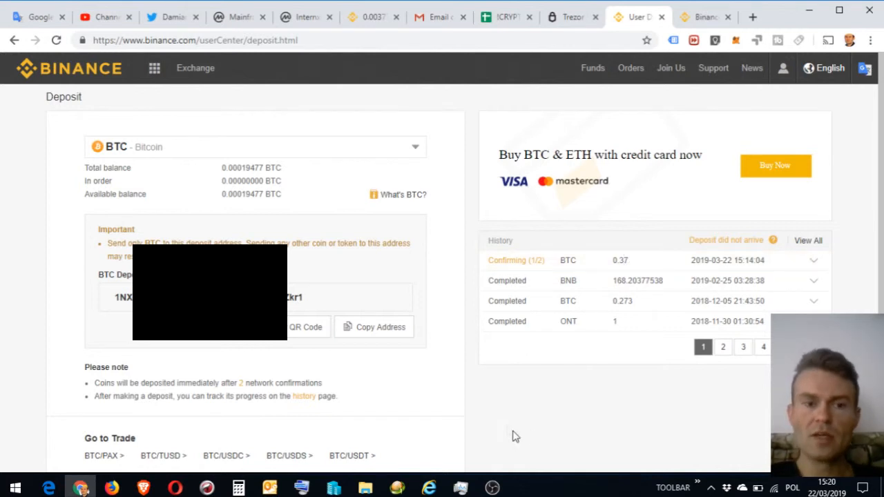
mouse_move(468, 350)
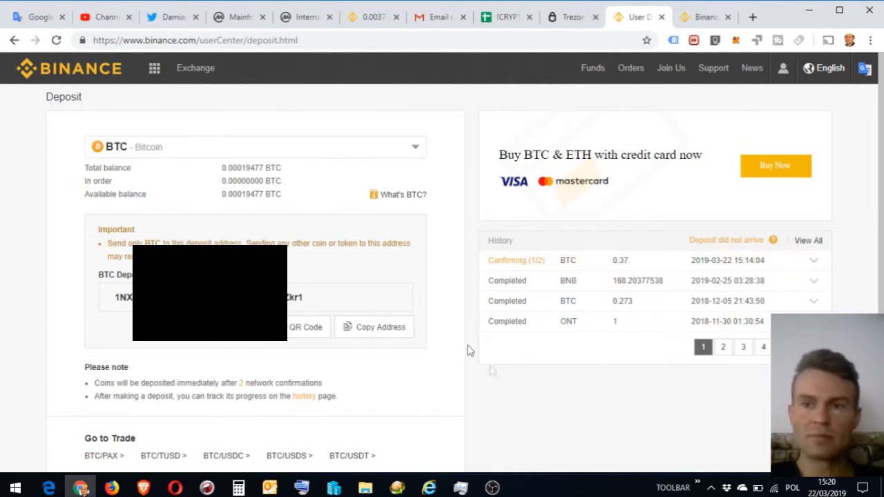
left_click(830, 68)
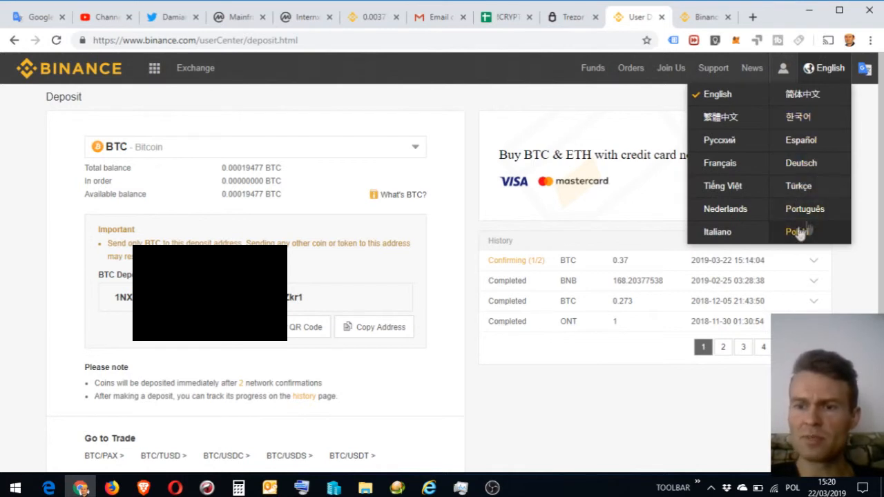
mouse_move(724, 186)
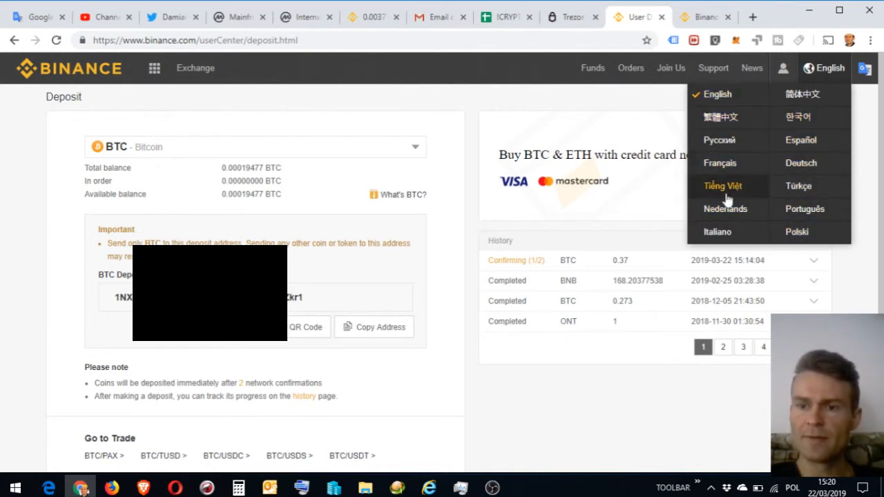
mouse_move(720, 116)
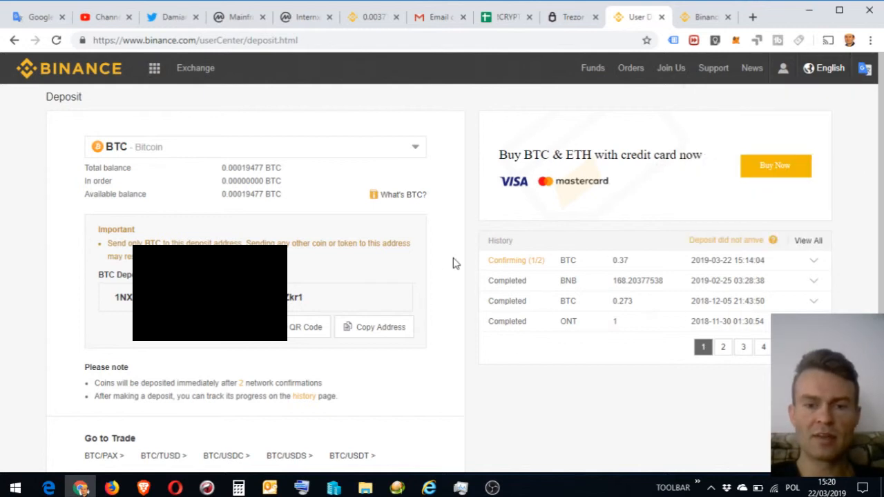
mouse_move(464, 257)
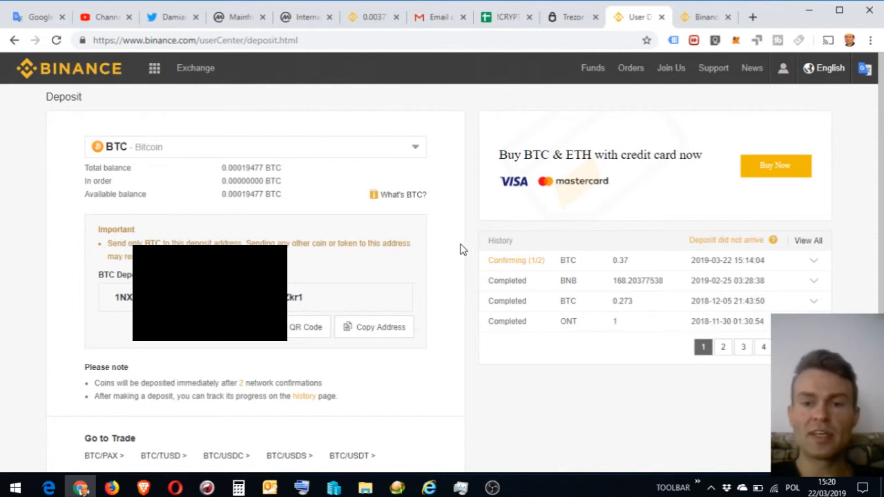
mouse_move(830, 114)
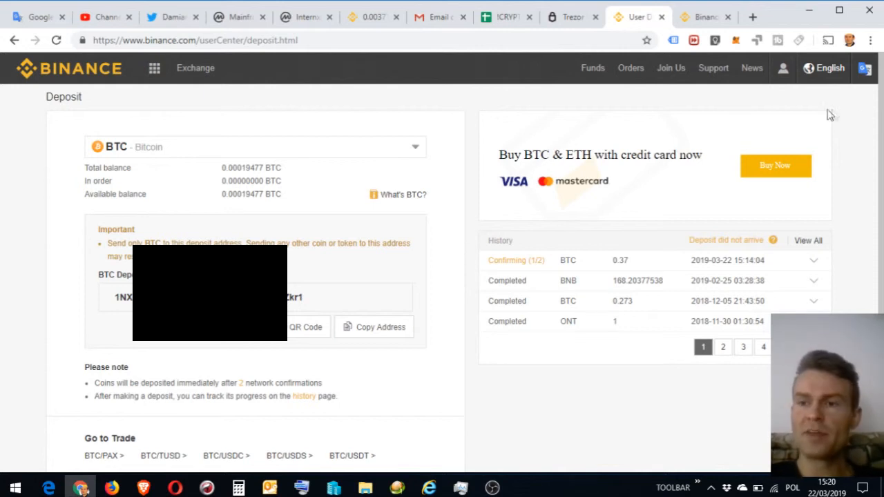
left_click(829, 68)
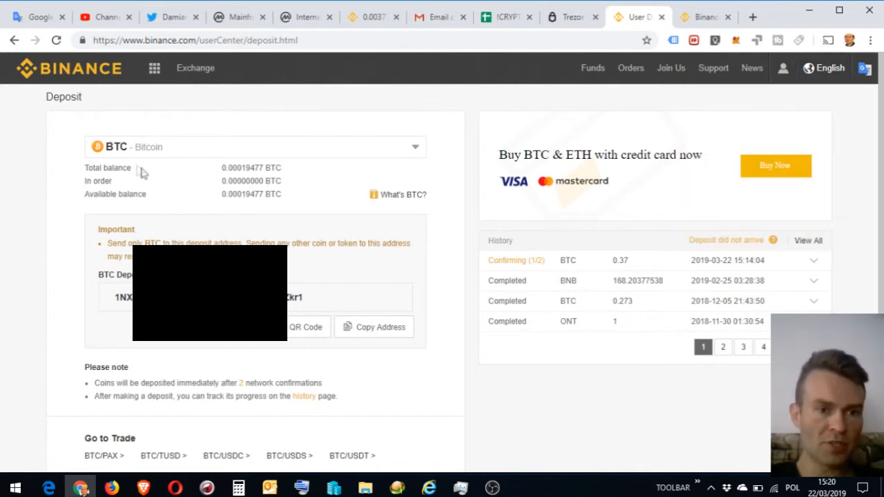
mouse_move(487, 228)
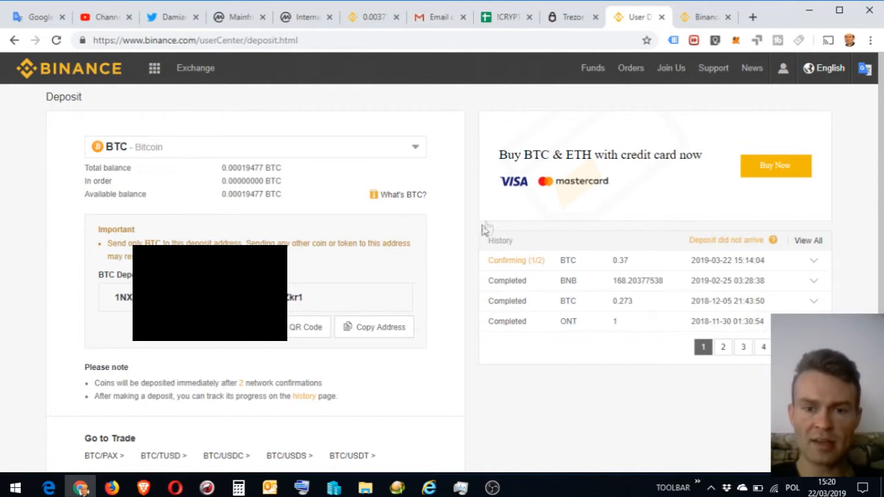
mouse_move(477, 270)
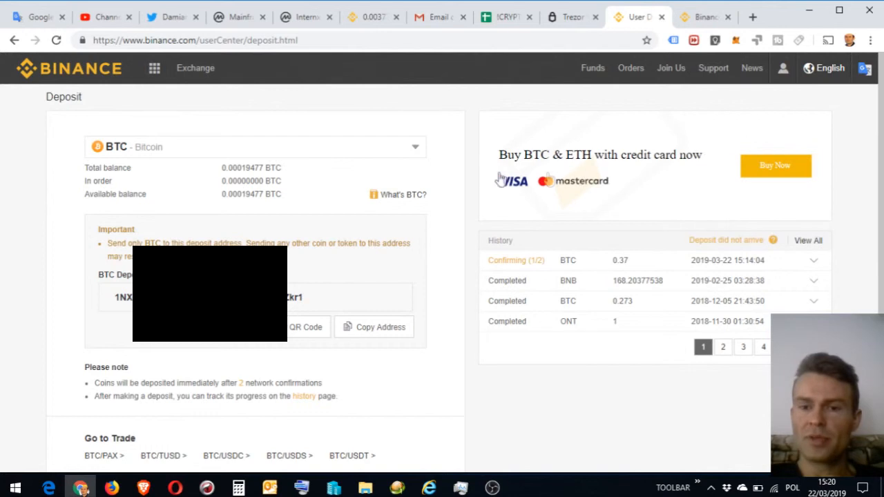
mouse_move(476, 177)
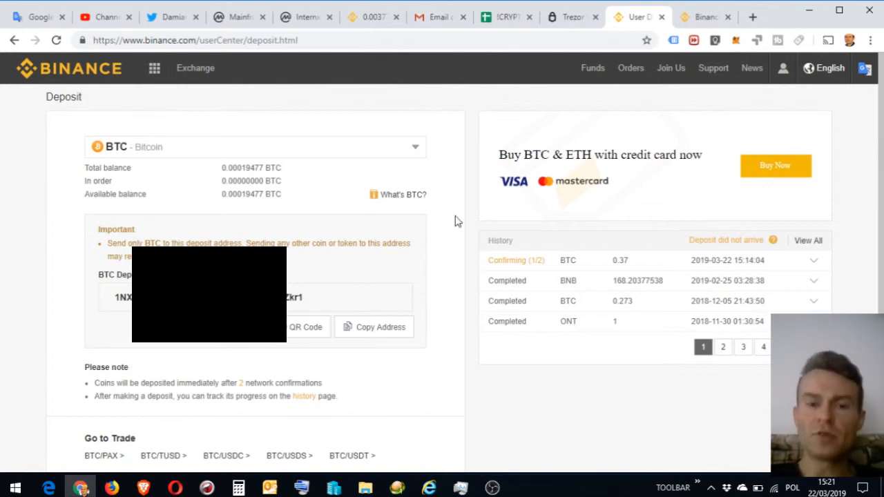
mouse_move(468, 242)
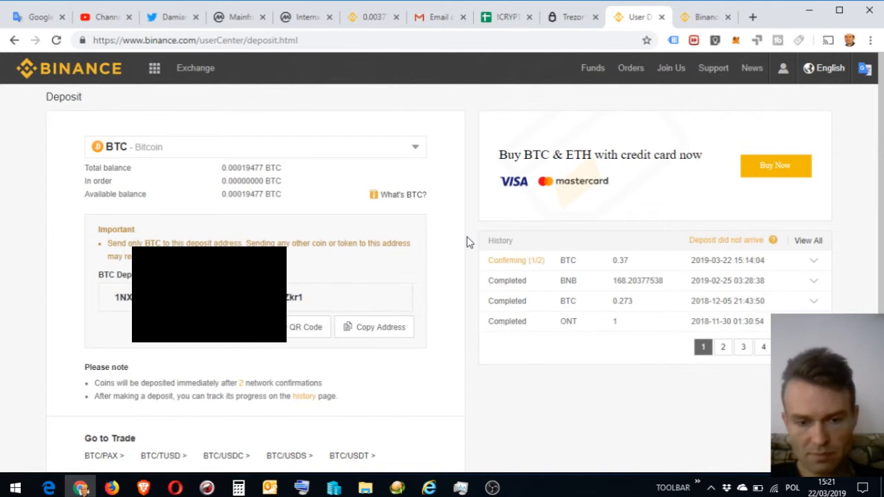
left_click(828, 68)
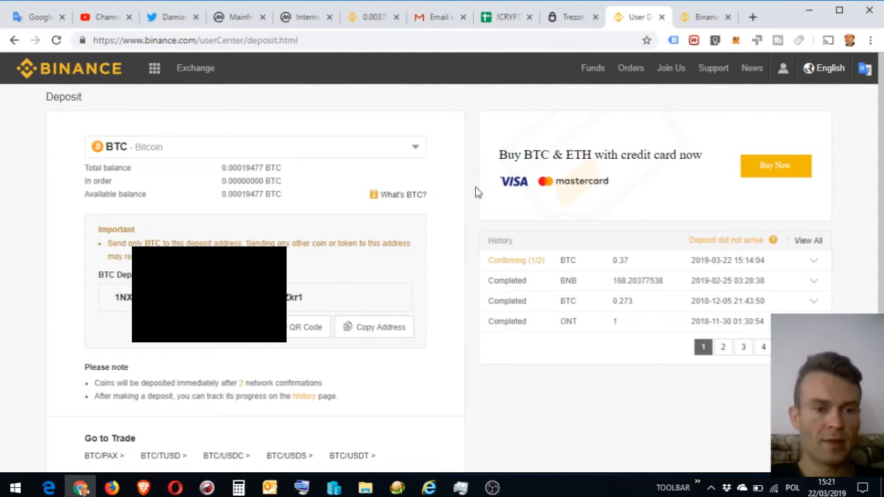
mouse_move(223, 145)
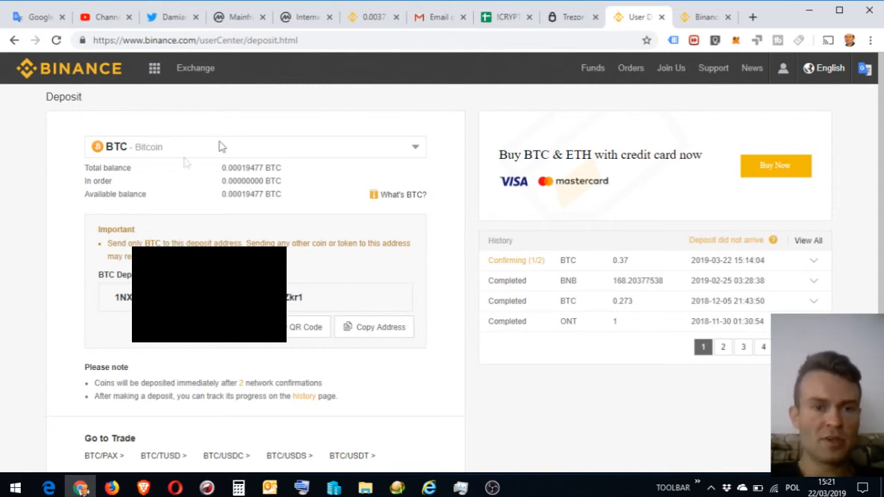
left_click(593, 68)
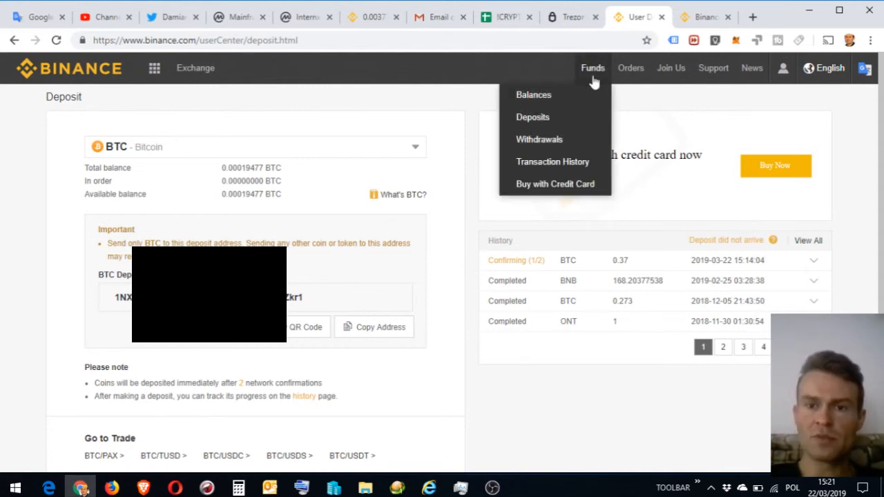
mouse_move(533, 94)
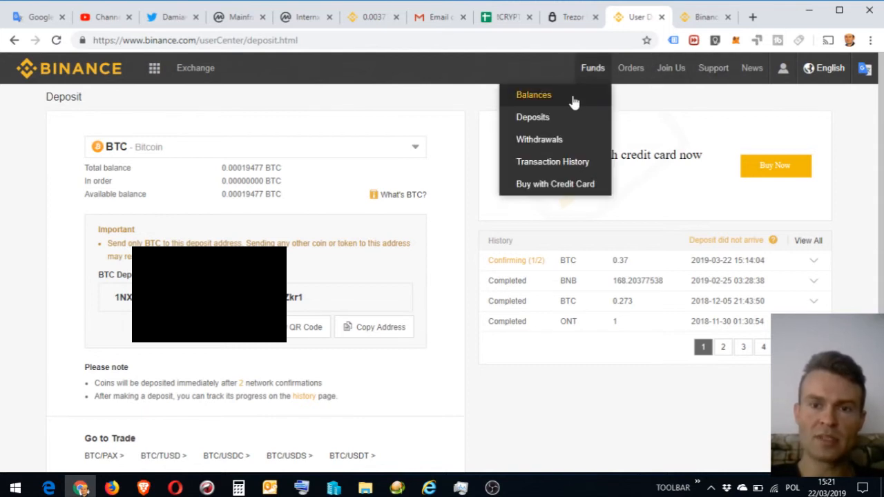
mouse_move(533, 117)
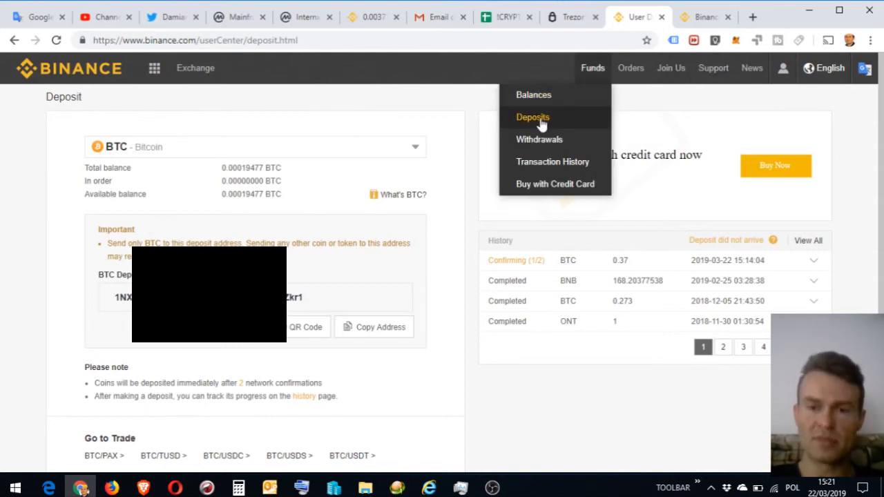
mouse_move(553, 162)
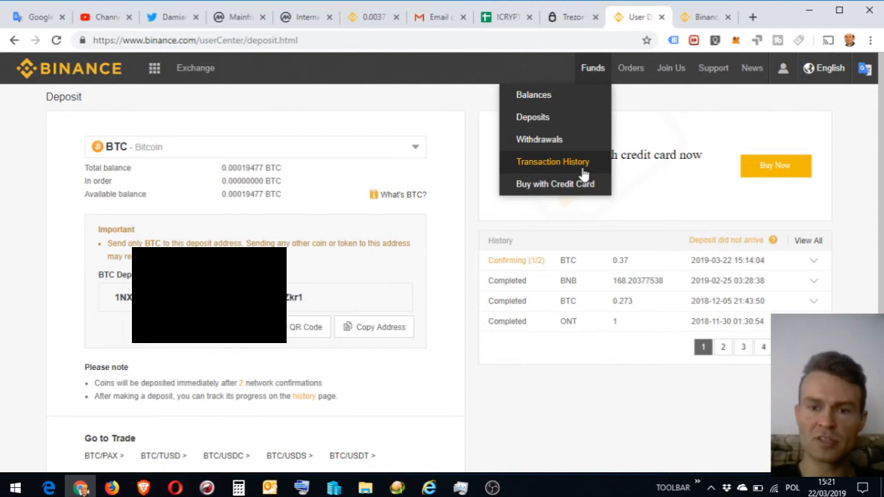
mouse_move(577, 170)
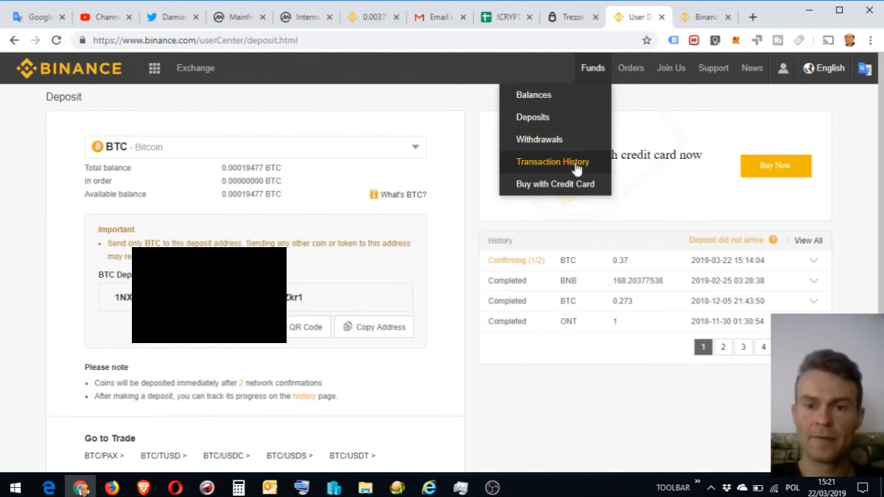
mouse_move(593, 68)
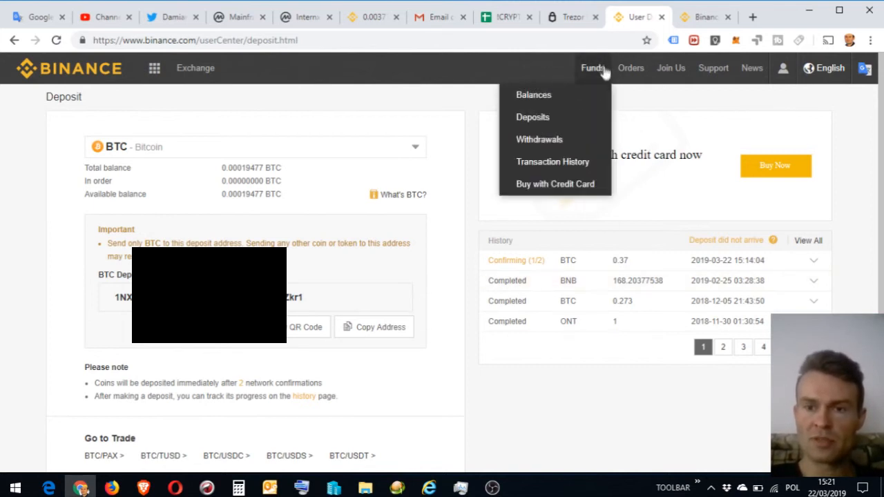
left_click(828, 68)
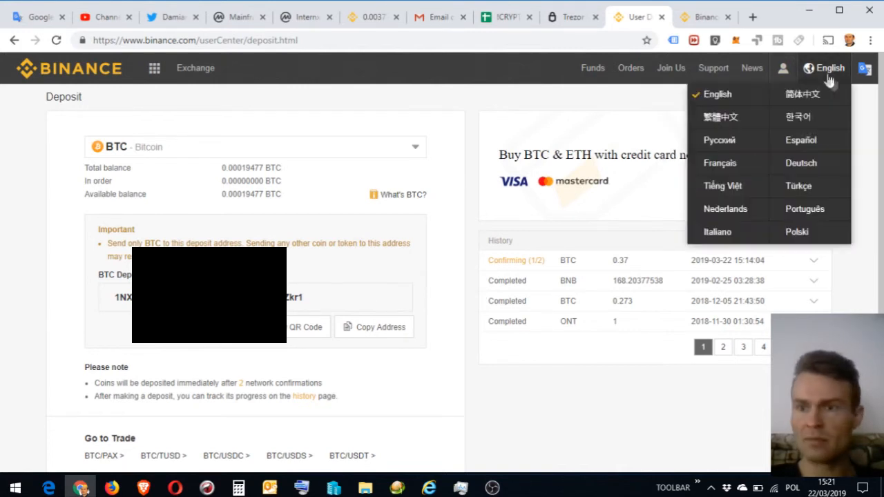
mouse_move(797, 232)
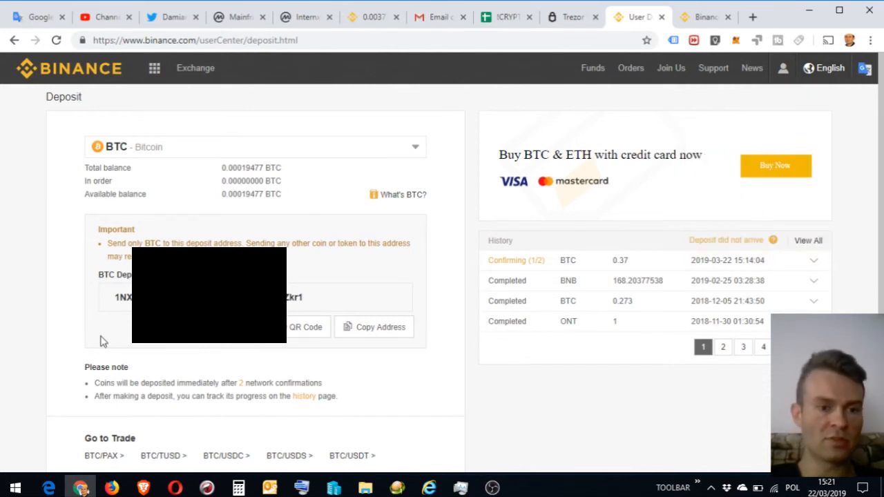
mouse_move(429, 263)
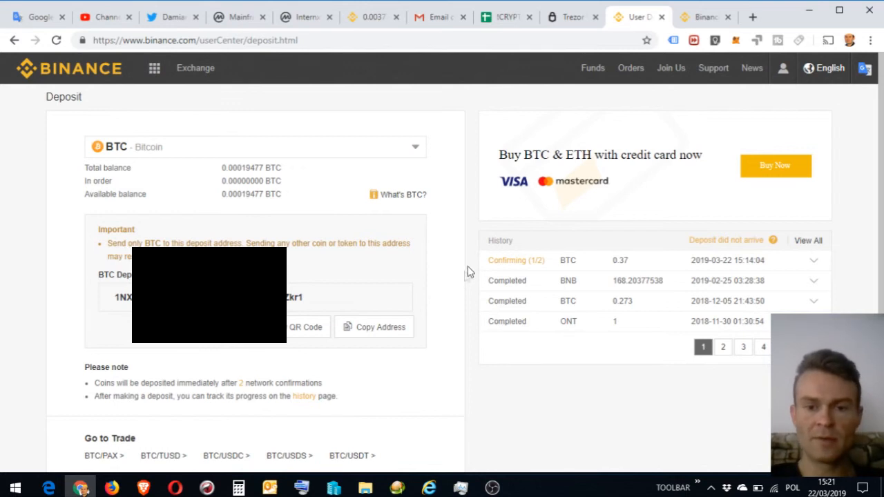
mouse_move(469, 270)
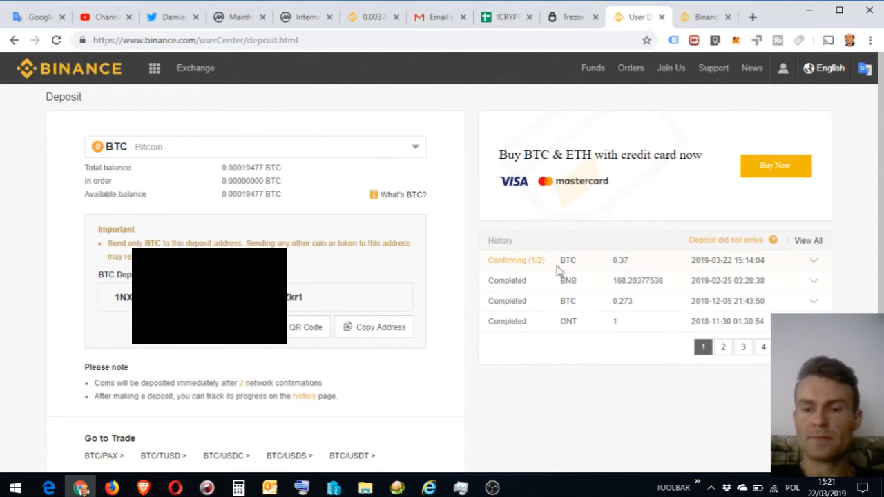
Reload the deposit page and select the 0.37 BTC deposit's Completed status in History.
left_click(57, 40)
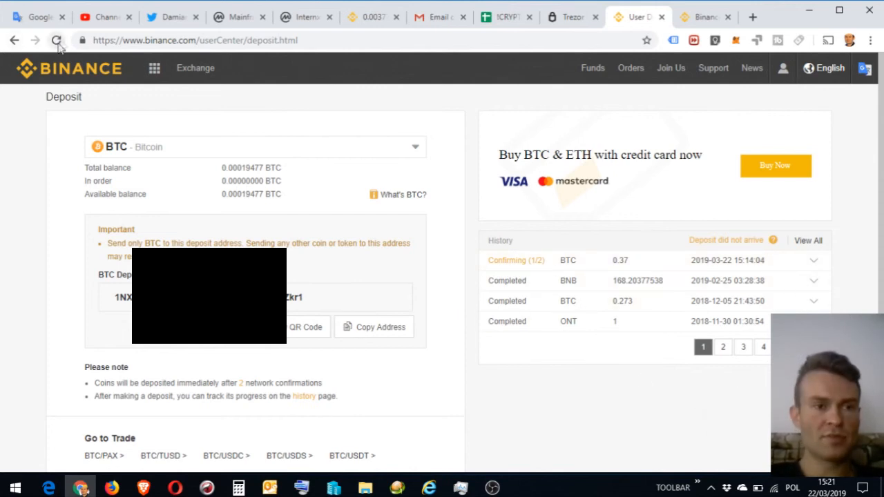
left_click(57, 40)
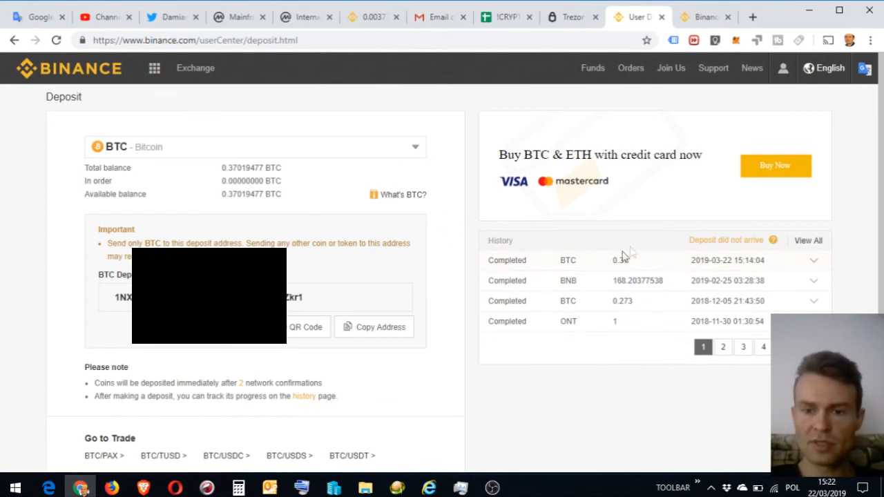
double_click(507, 260)
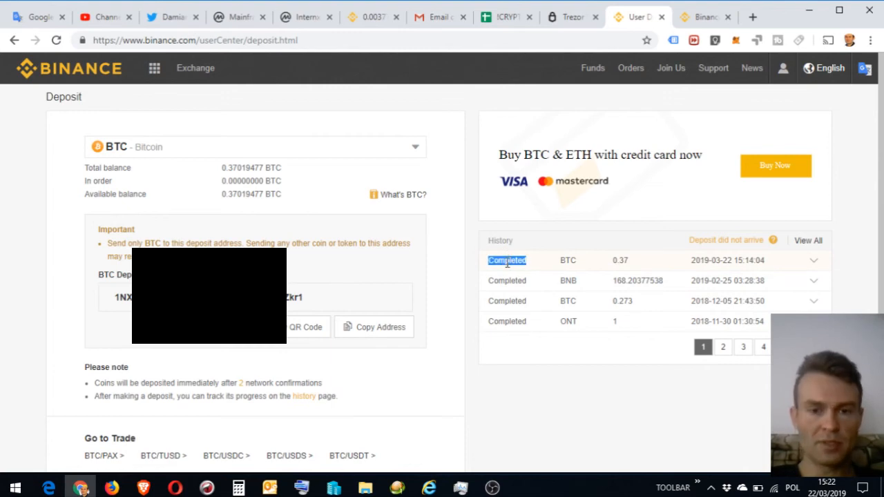